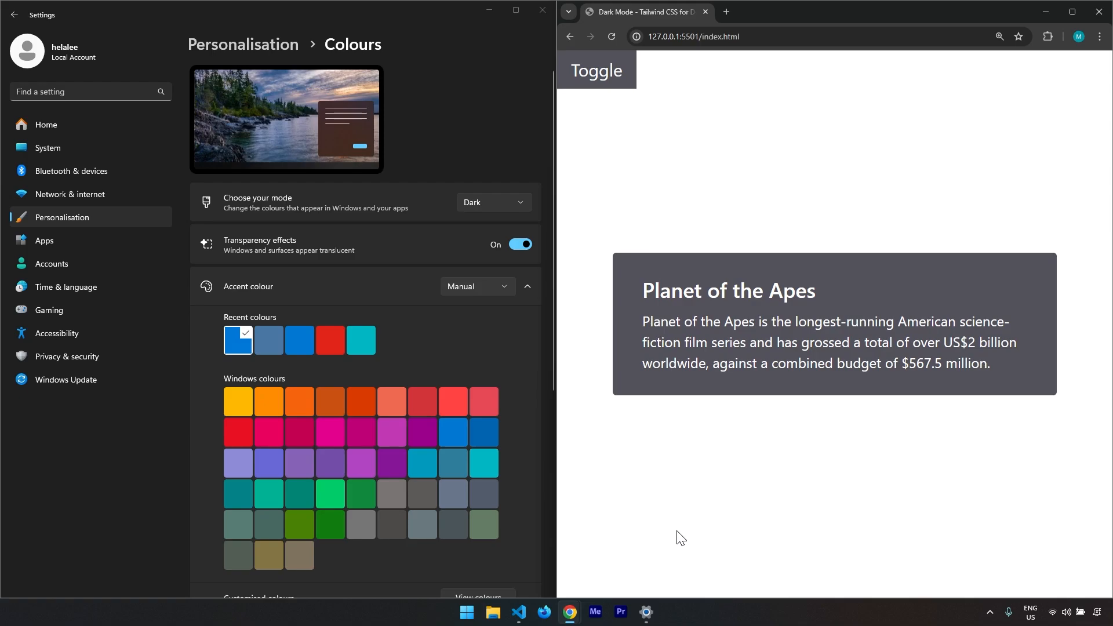
pyautogui.moveTo(452, 334)
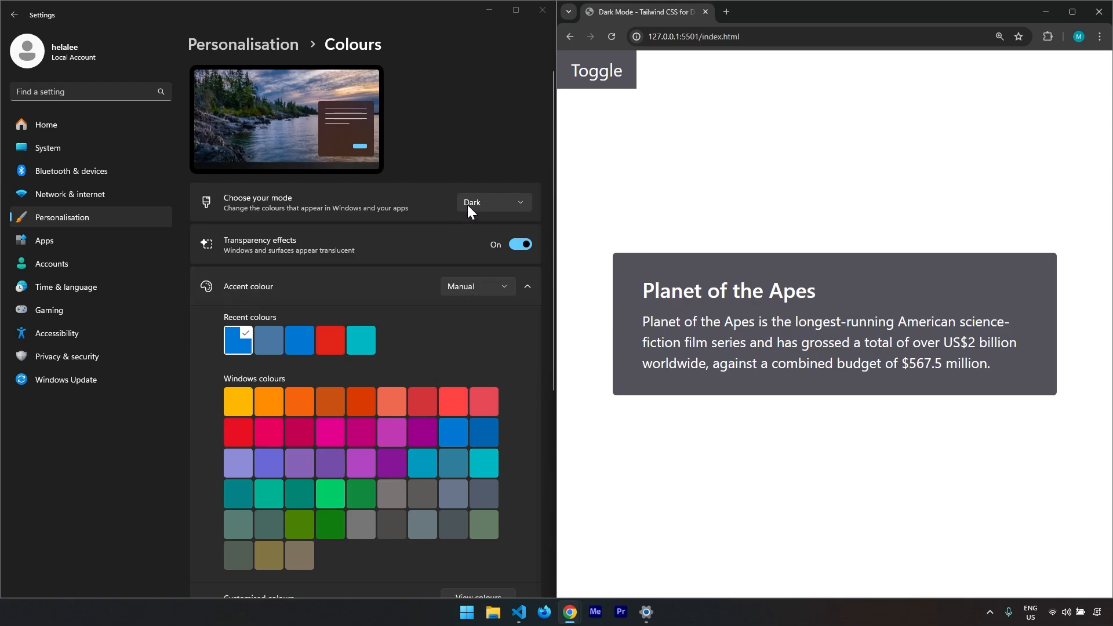
# Set Windows colour mode to Light, then flip the demo page with its Toggle button
pyautogui.click(492, 201)
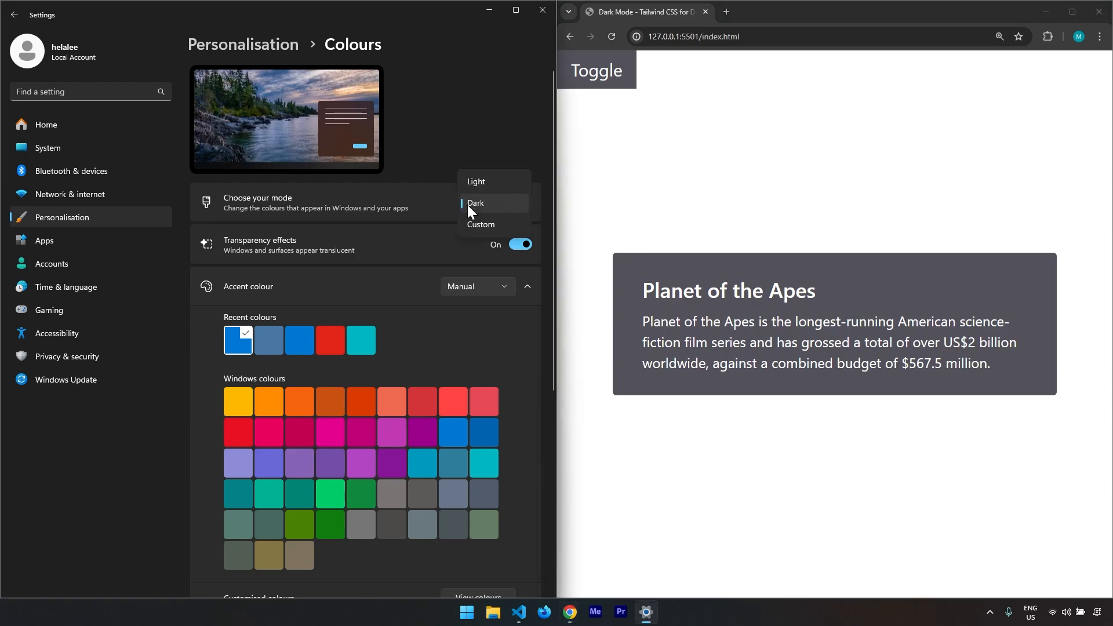
pyautogui.moveTo(488, 211)
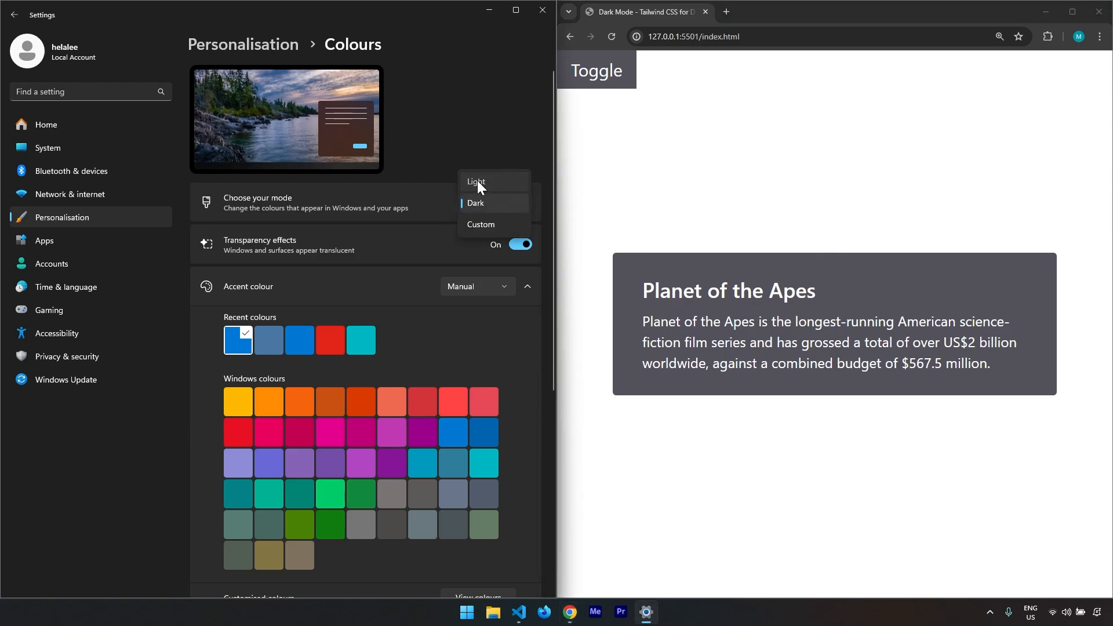
pyautogui.click(476, 182)
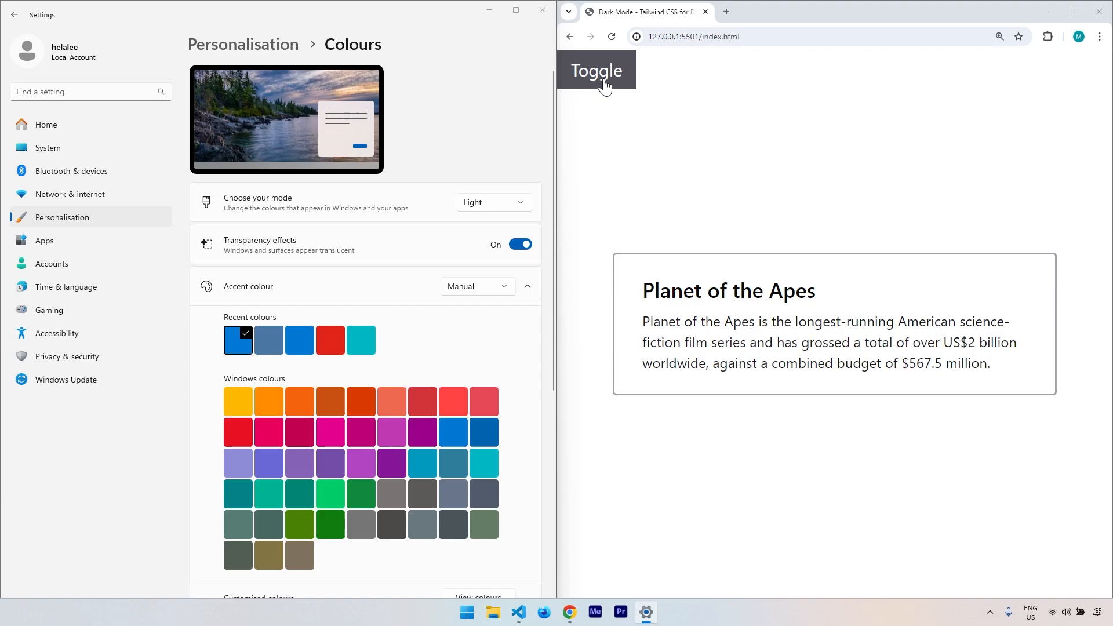
pyautogui.click(596, 69)
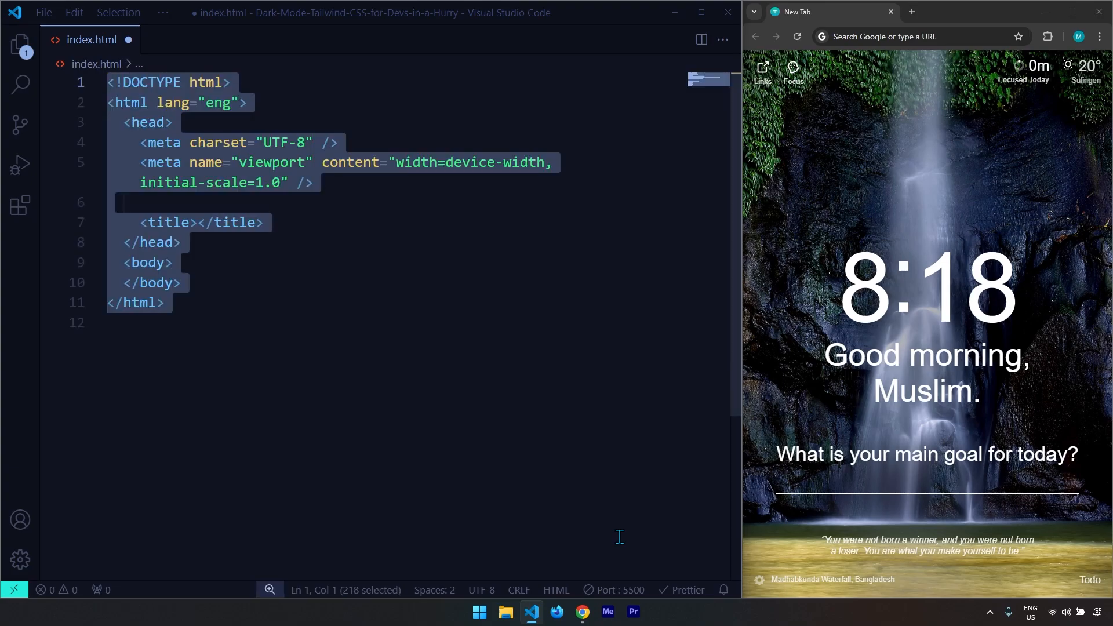
# Load the Tailwind CDN script and title the page 'Dark Mode - Tailwind CSS for Devs in a Hurry'
pyautogui.write('<script src="https://cdn.tailwindcss.com"></script>')
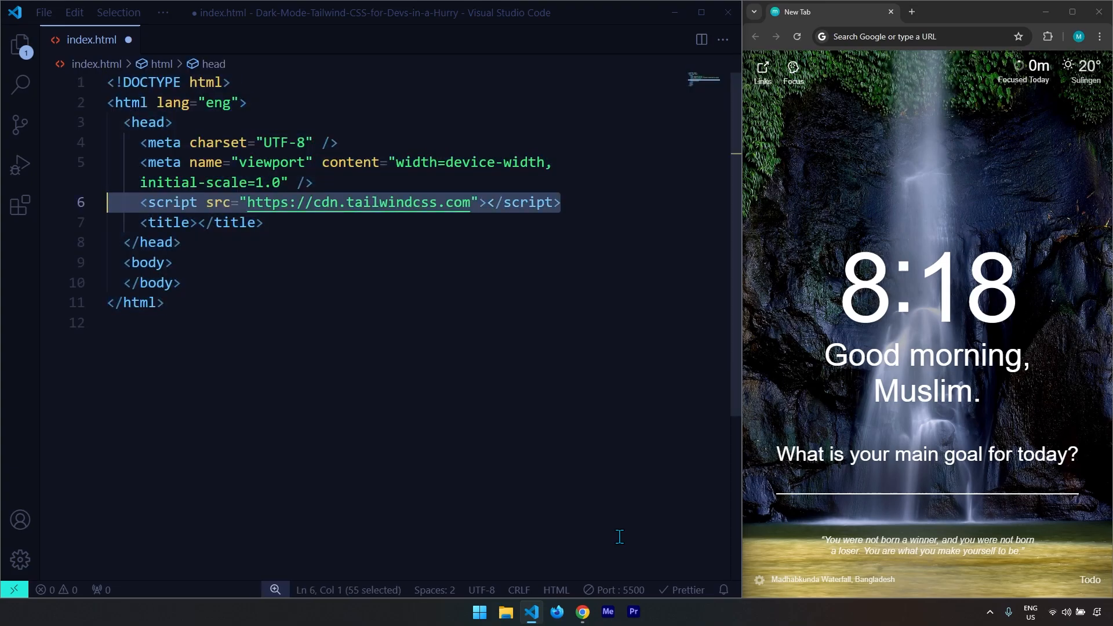
pyautogui.write('Dark Mode - Tailwind CSS for Devs in a Hurry')
pyautogui.click(187, 262)
pyautogui.write(' class="')
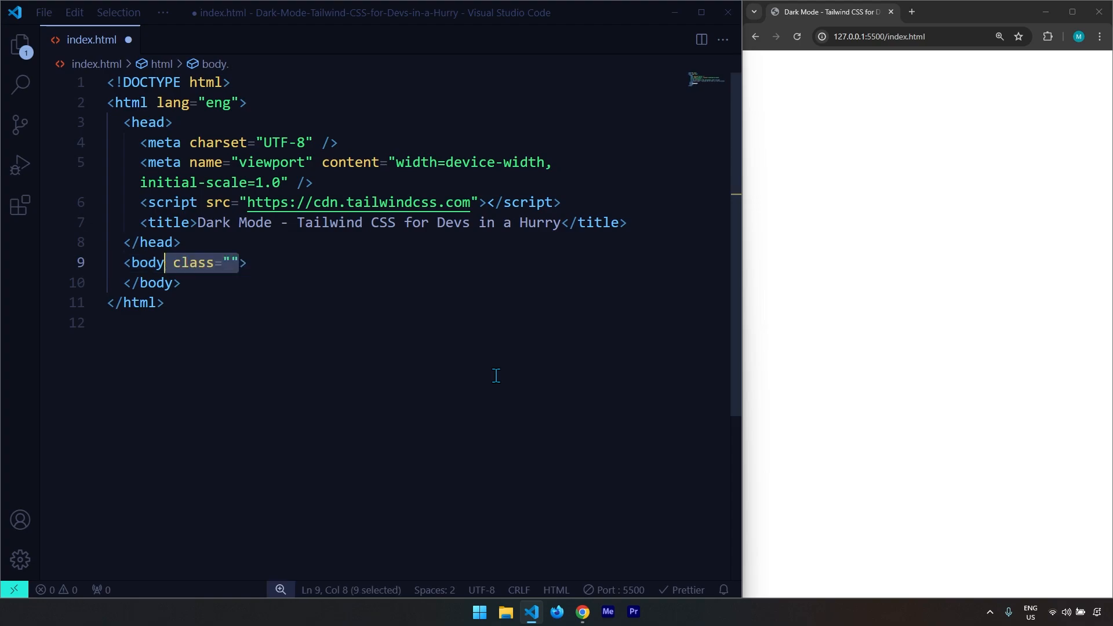
# Give the body the classes h-screen, flex, justify-center and items-center
pyautogui.write('h-screen')
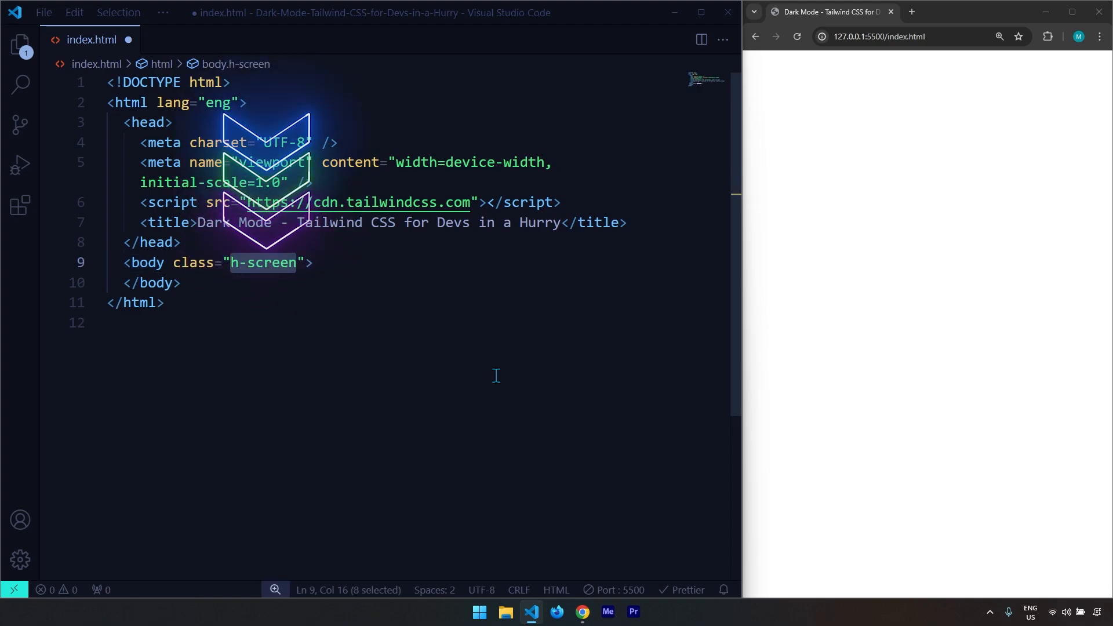
pyautogui.write('flex justify-center')
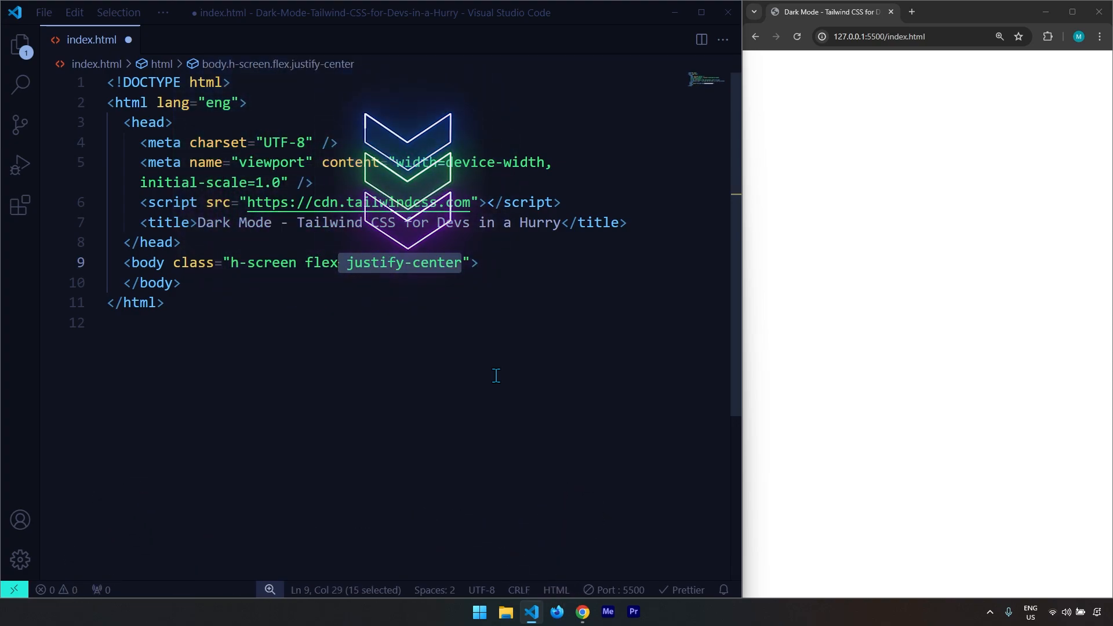
pyautogui.write('items-center p-16')
pyautogui.write('<section>')
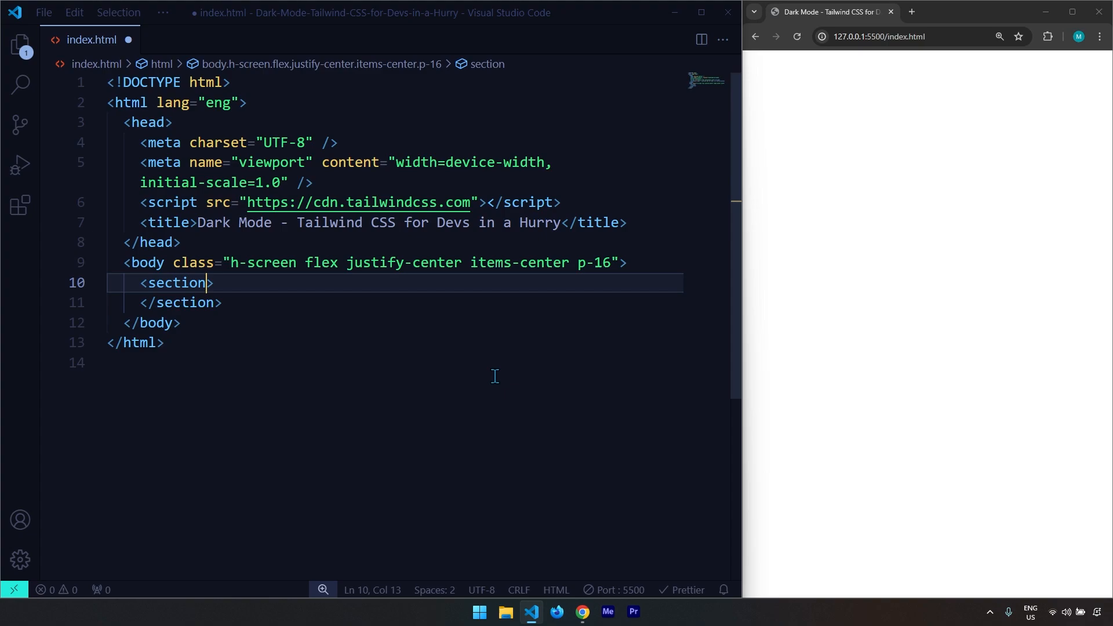
# Style the section with border-zinc-400 border-2 rounded px-8 py-6 max-w-screen-sm, dark zinc-600 and transition-colors
pyautogui.write('class=""')
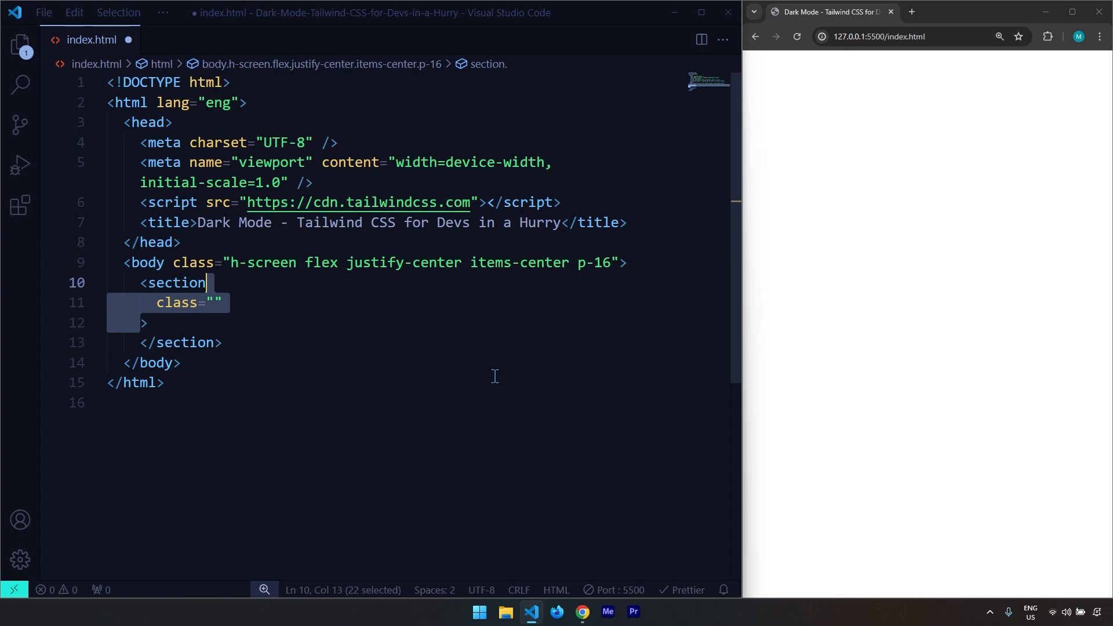
pyautogui.write('border-zinc-400')
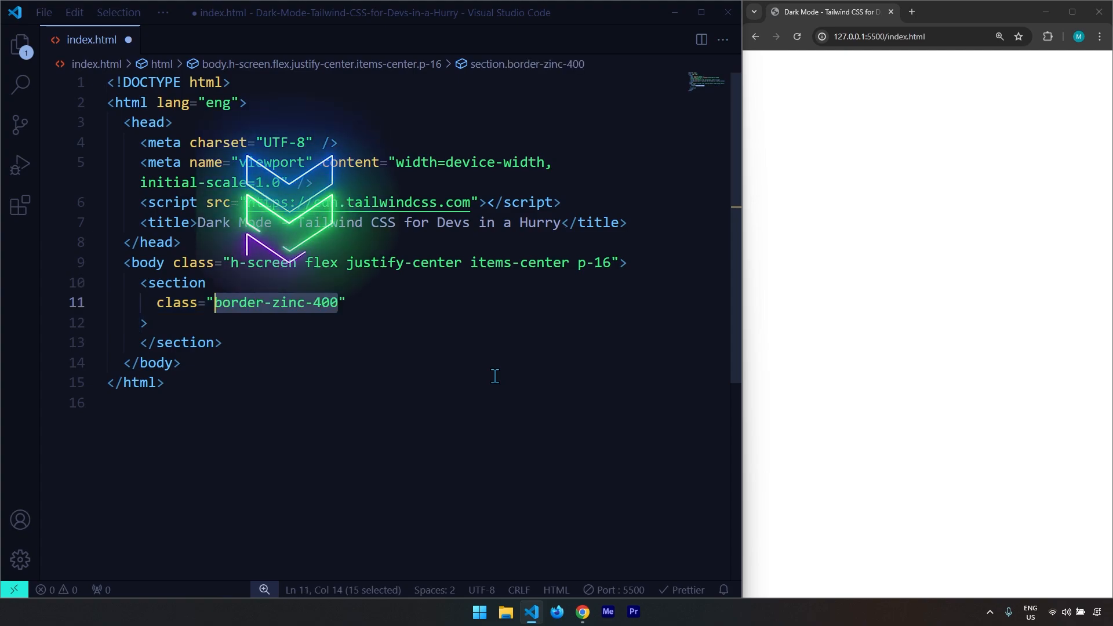
pyautogui.write('border-2')
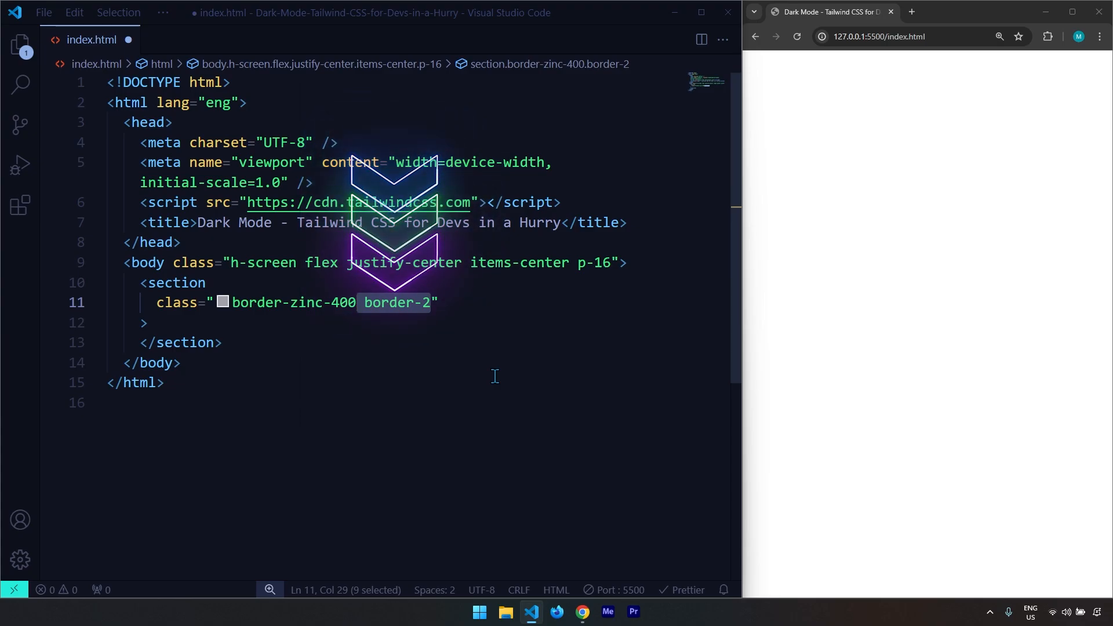
pyautogui.write('rounded')
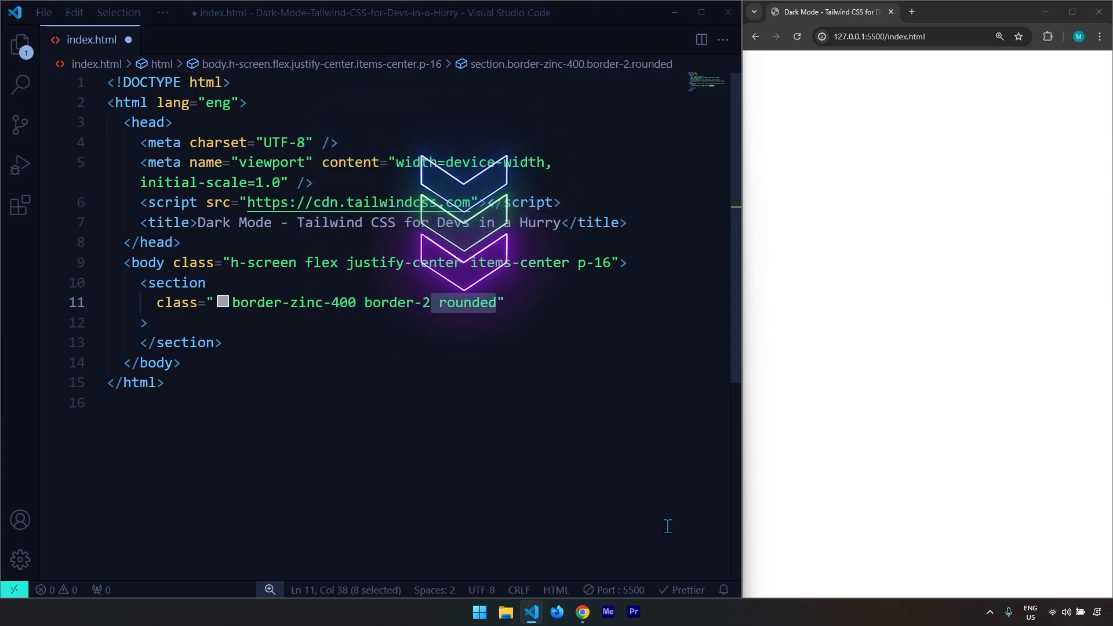
pyautogui.write('px-8 py-6')
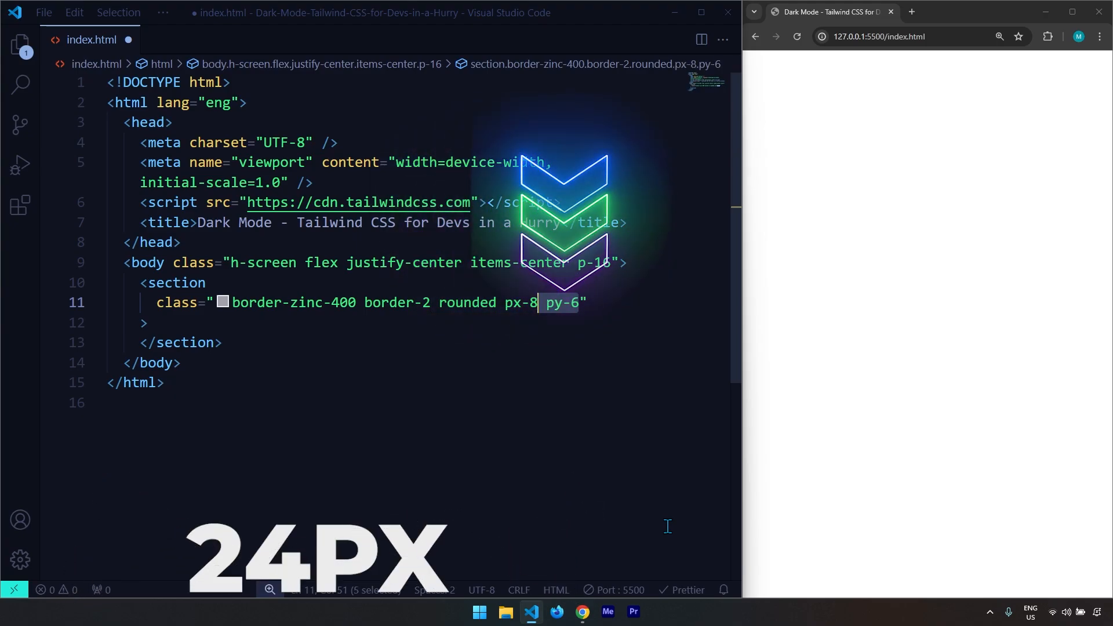
pyautogui.write('max-w-screen-sm dark:bg-zinc-600')
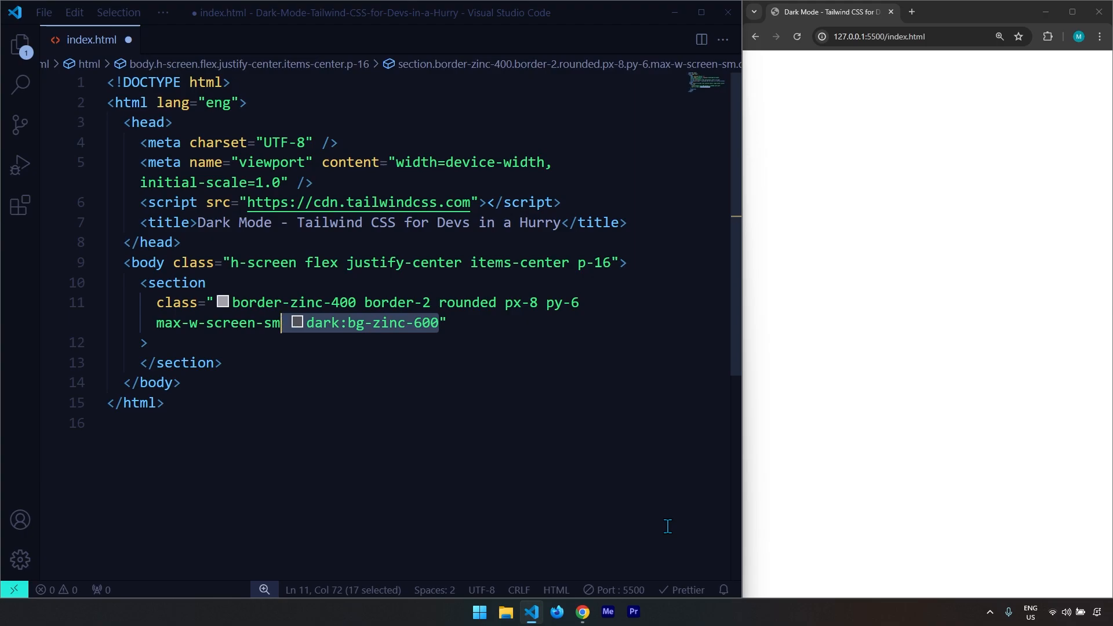
pyautogui.write('dark:border-zinc-600')
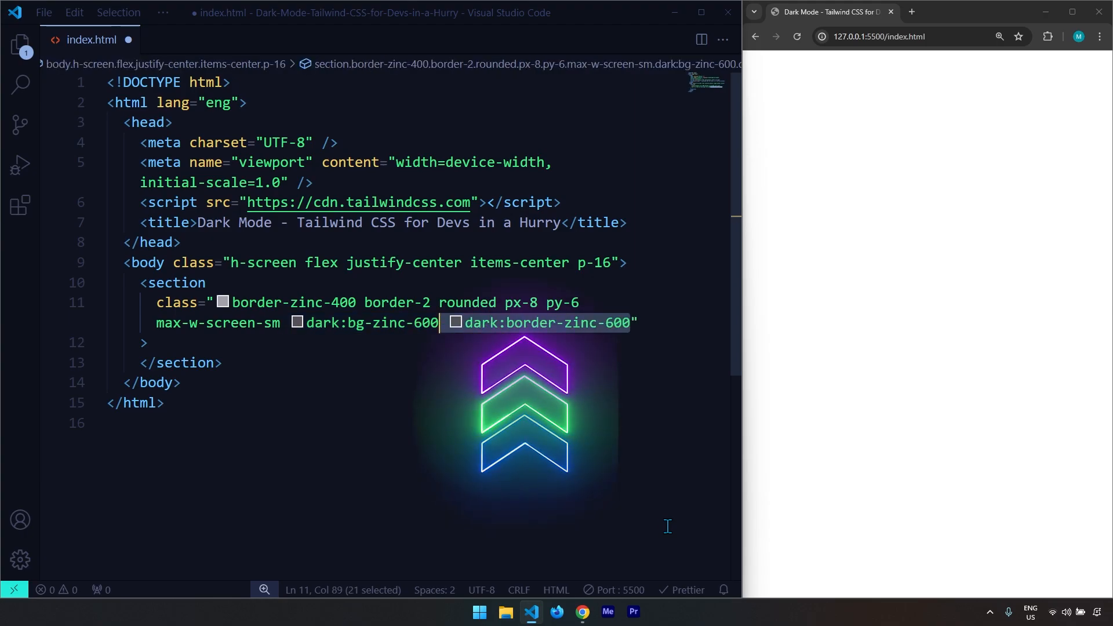
pyautogui.write('transition-colors')
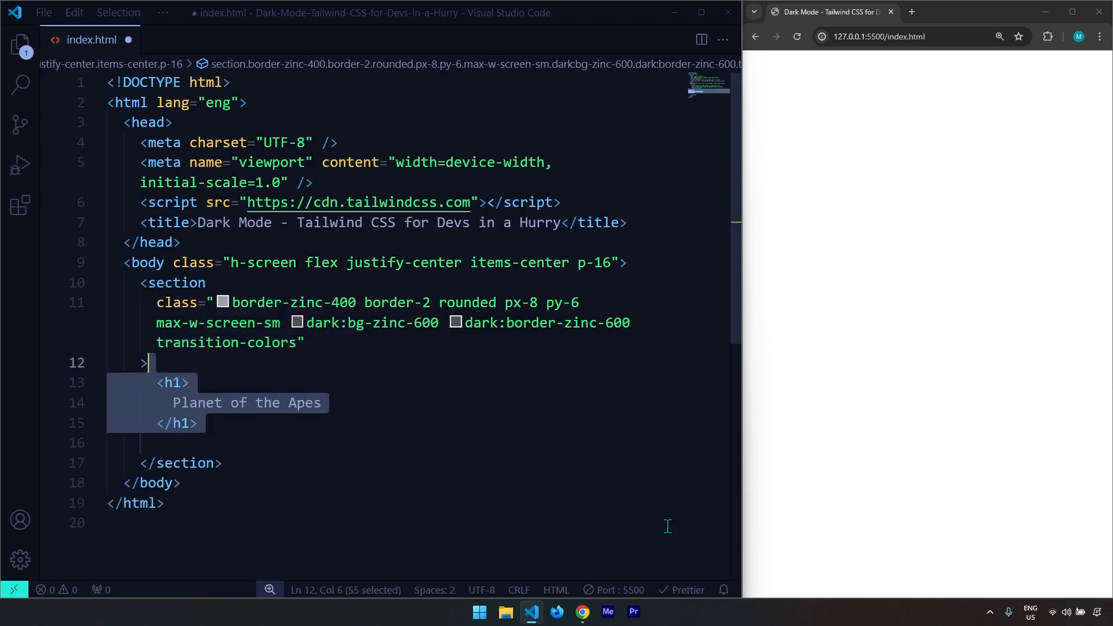
# Give the Planet of the Apes h1 text-2xl text-zinc-950 font-semibold mb-2 dark:text-white
pyautogui.write('class="text-2xl"')
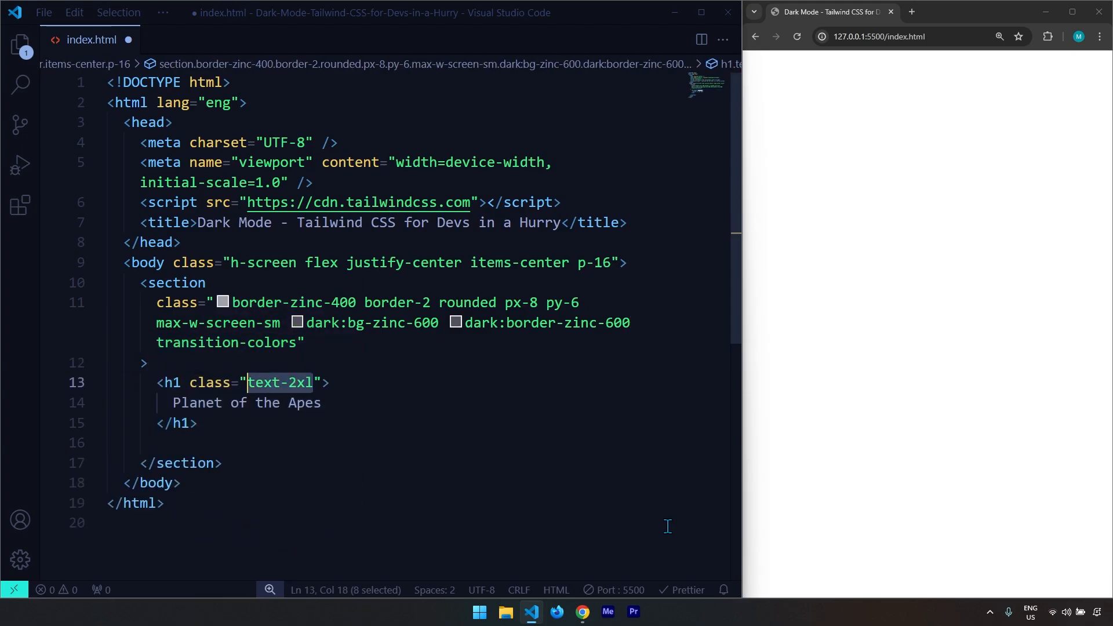
pyautogui.write('text-zinc-950')
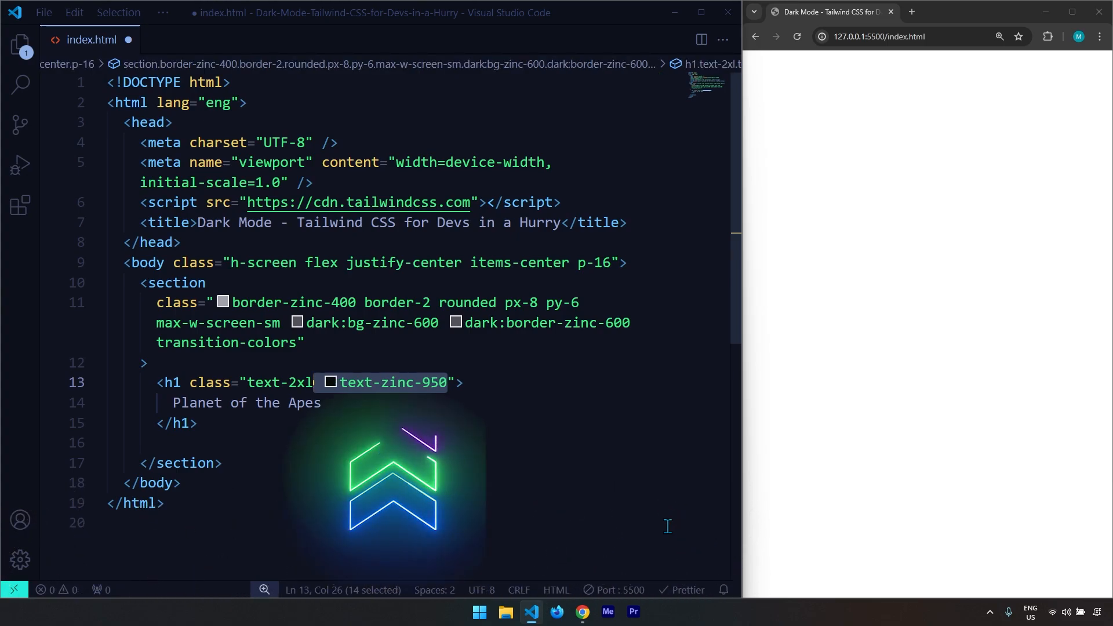
pyautogui.write('font-semibold')
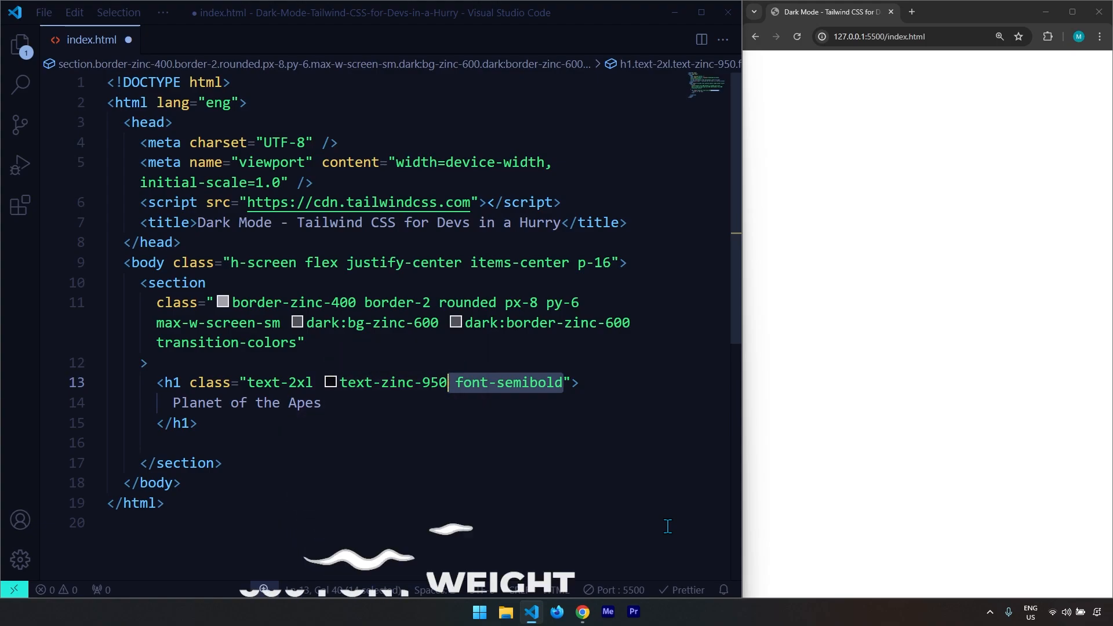
pyautogui.write('mb-2')
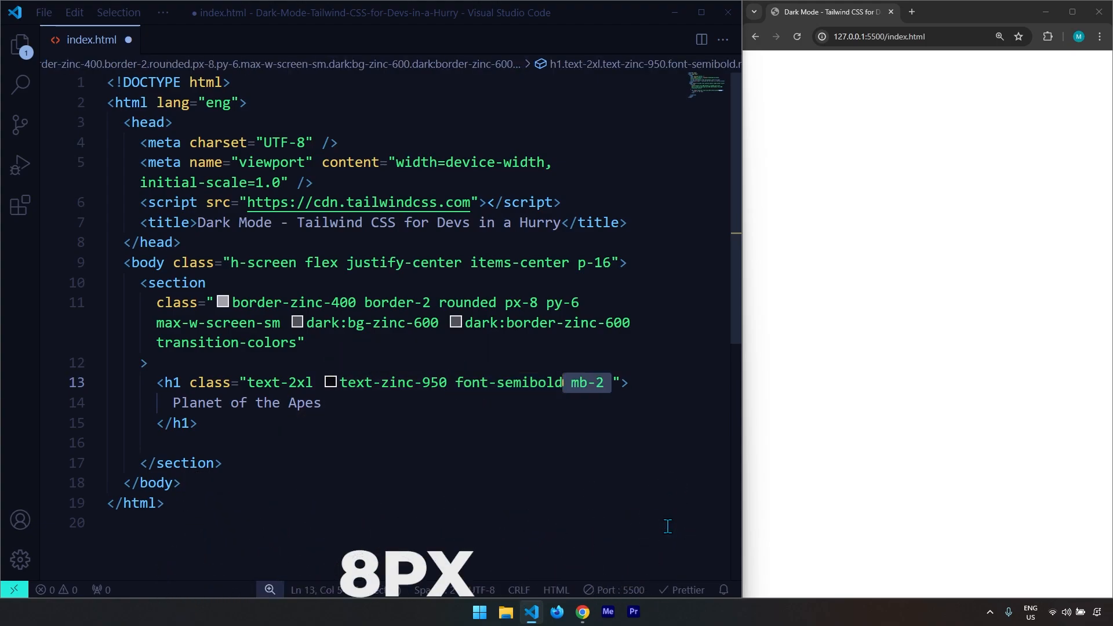
pyautogui.write('dark:text-white')
pyautogui.write('pers')
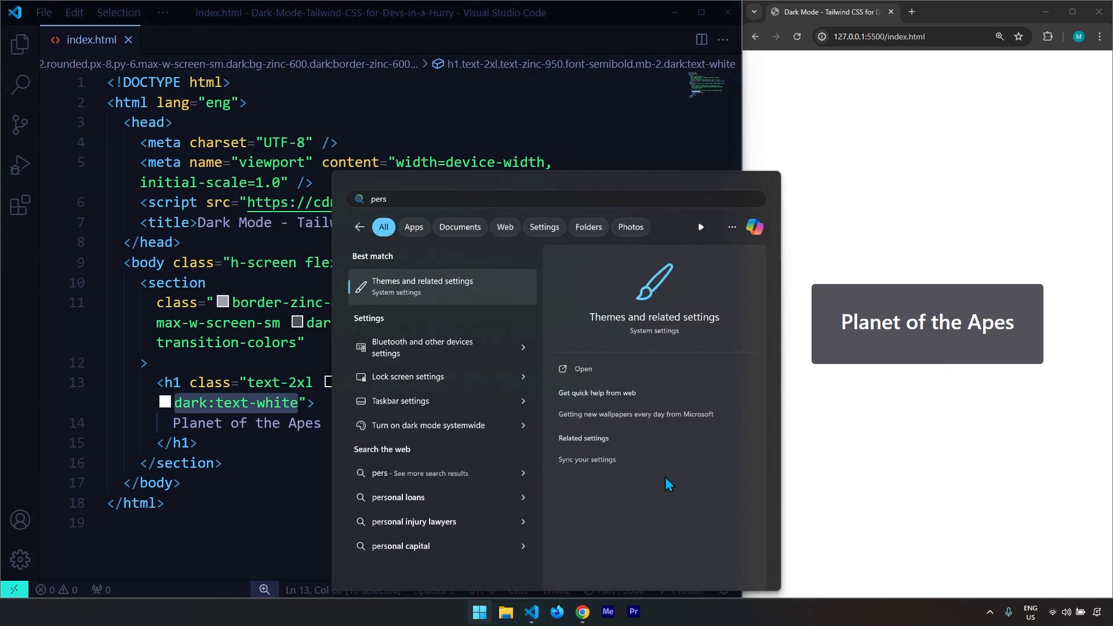
# Switch Windows Colours mode to Light via Themes settings so the card turns white
pyautogui.click(422, 285)
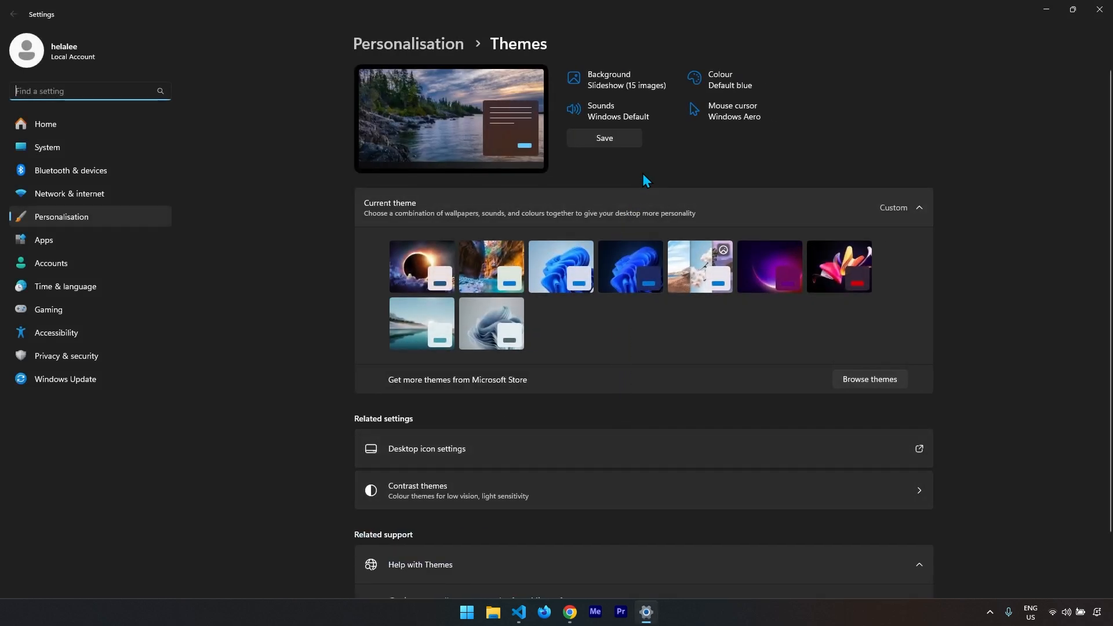
pyautogui.click(730, 79)
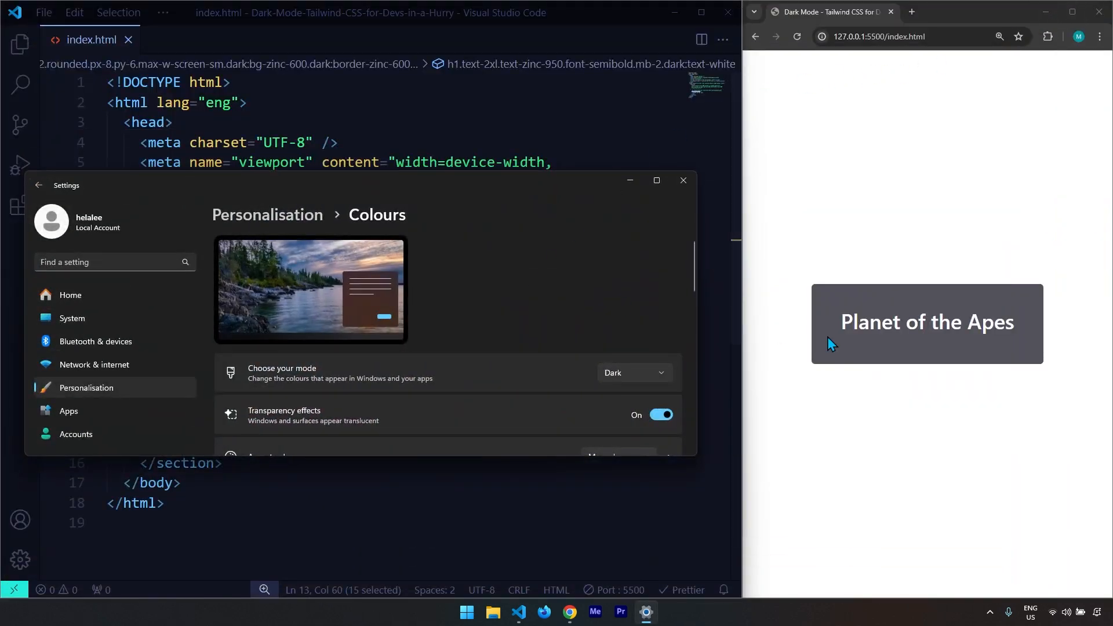
pyautogui.click(634, 372)
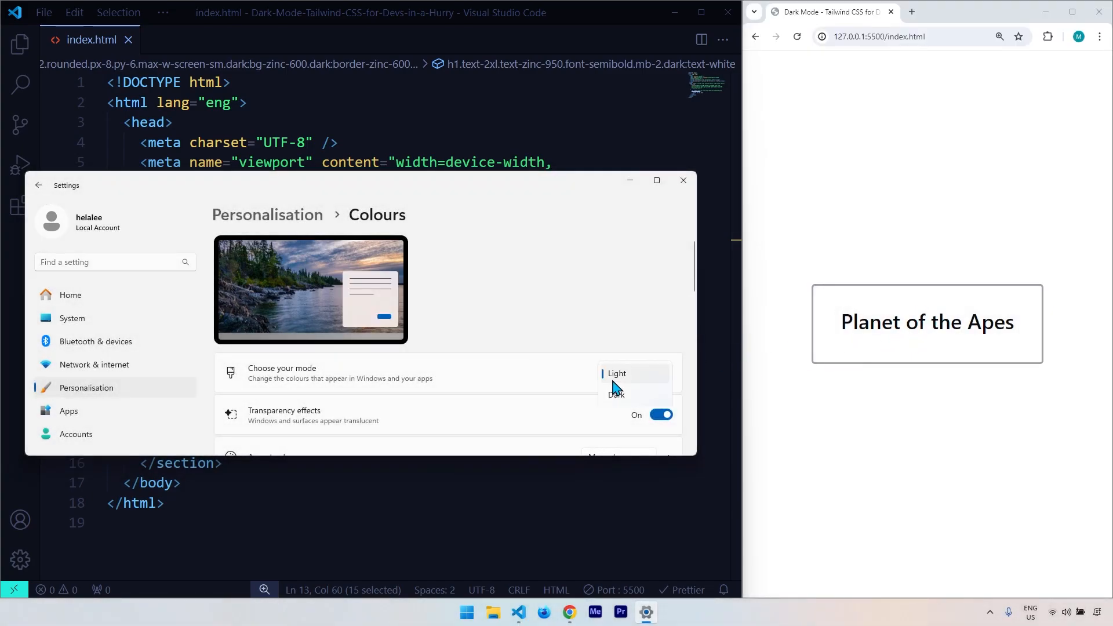
pyautogui.click(616, 394)
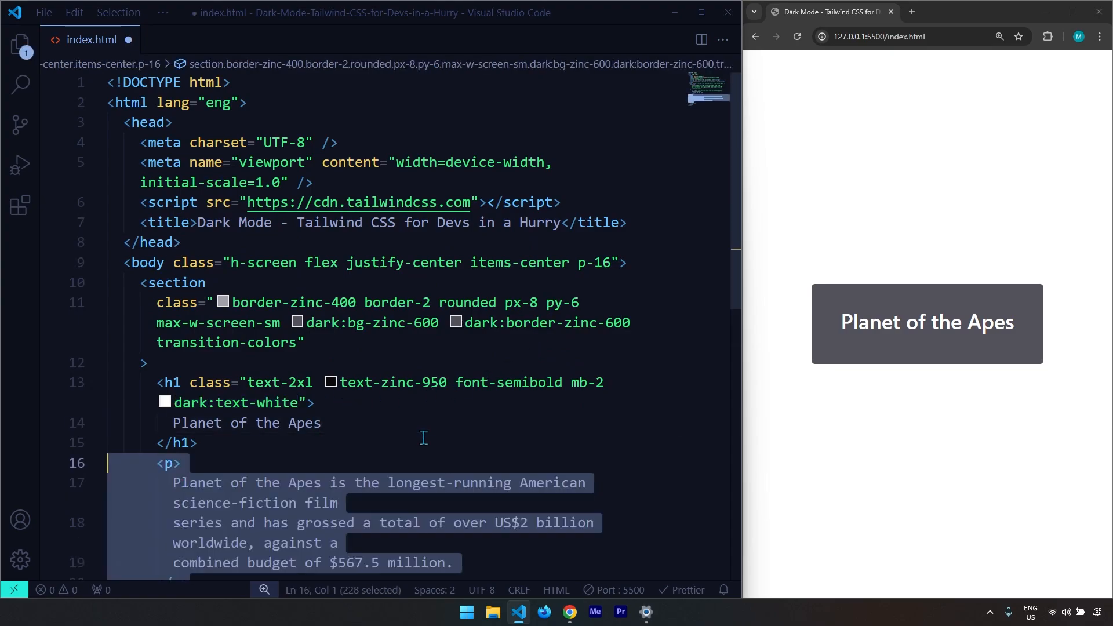
# Save, then give the description paragraph text-zinc-900 and dark:text-white
pyautogui.press('ctrl+s')
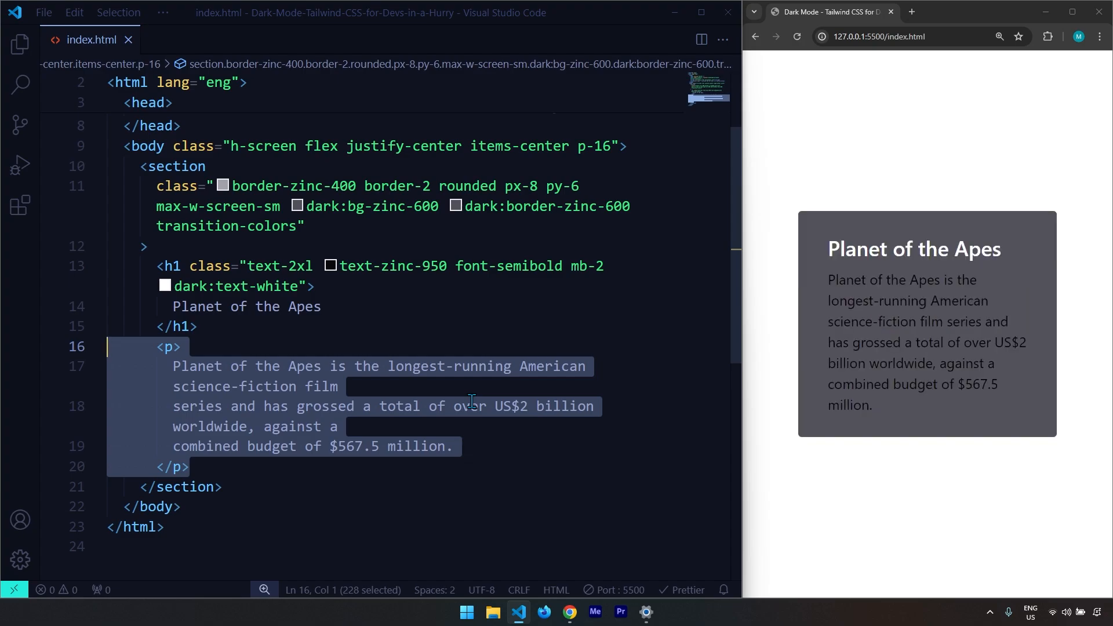
pyautogui.write('class="text-zinc-900"')
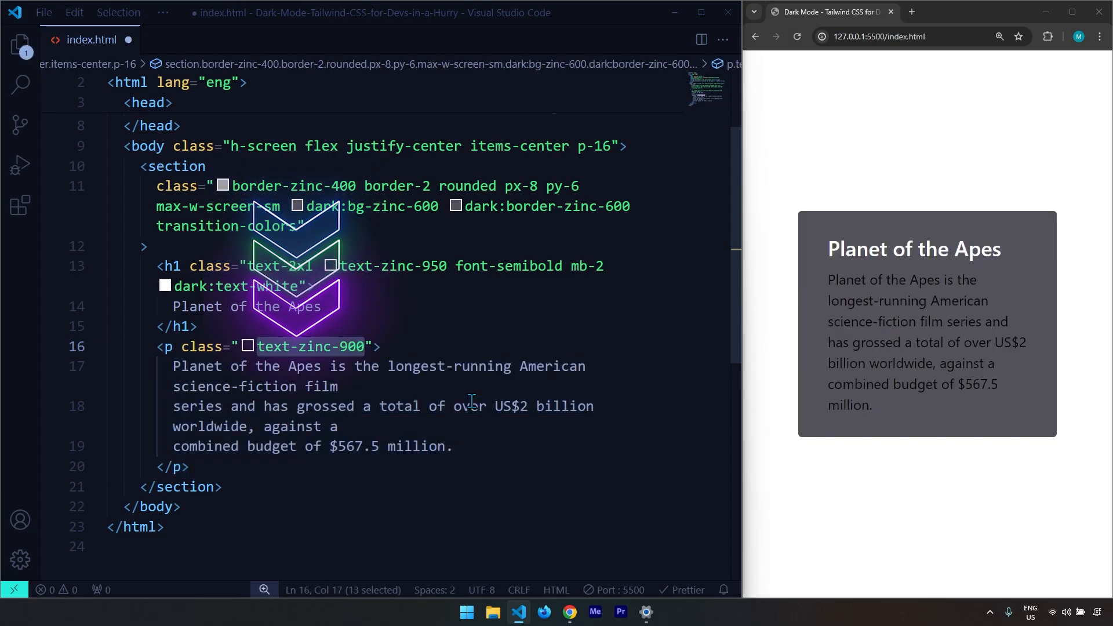
pyautogui.write('dark:text-white')
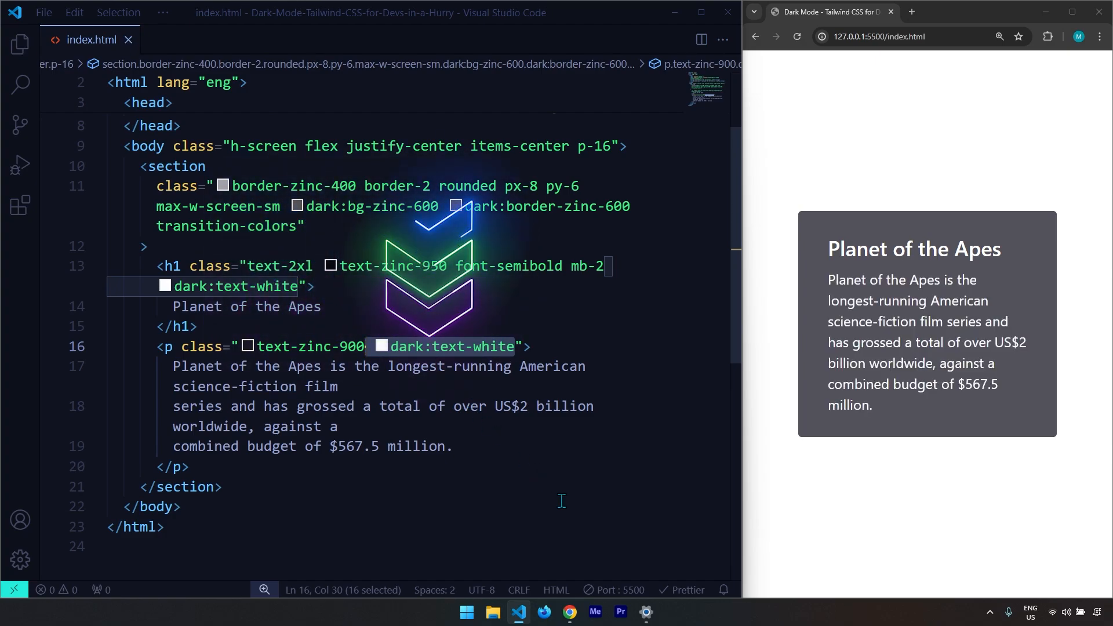
# Switch Windows back to Dark mode and close Settings to verify the card flips
pyautogui.click(645, 611)
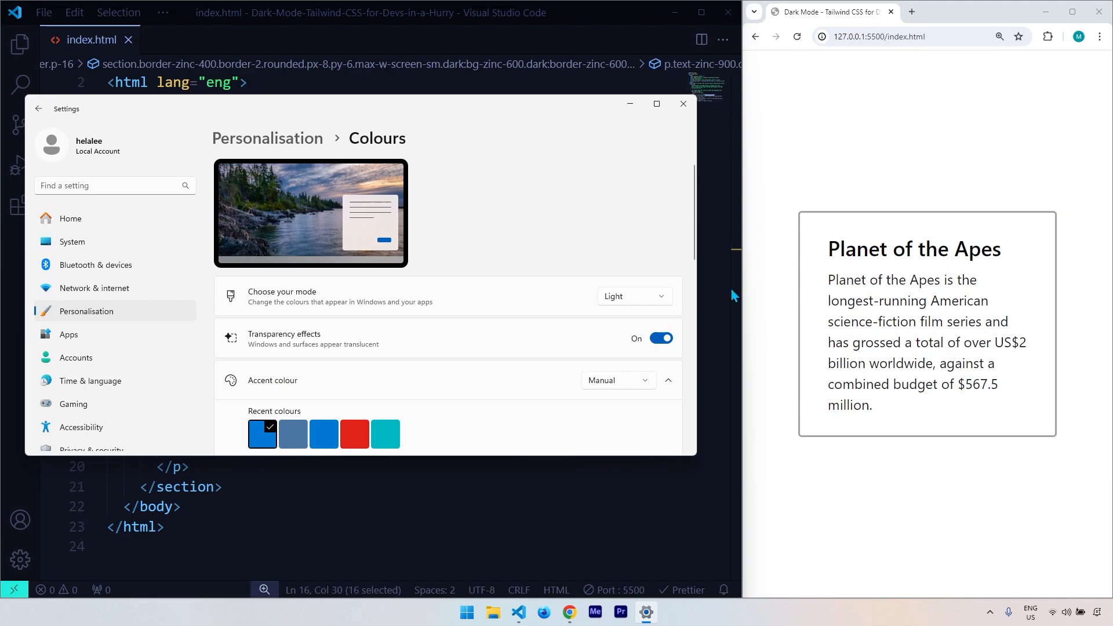
pyautogui.click(632, 296)
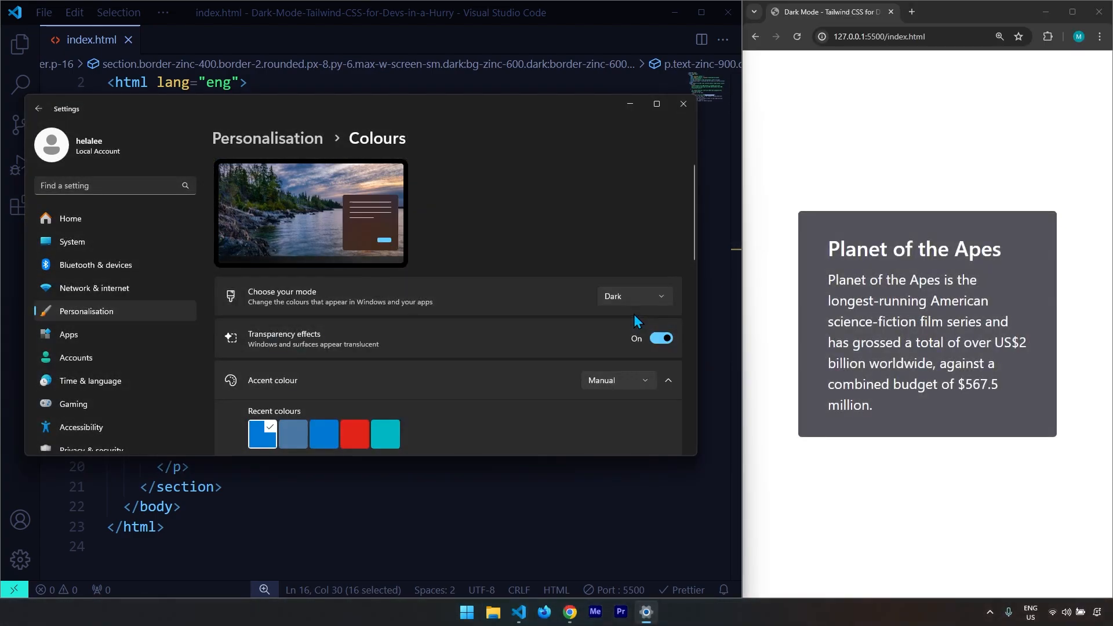
pyautogui.click(682, 103)
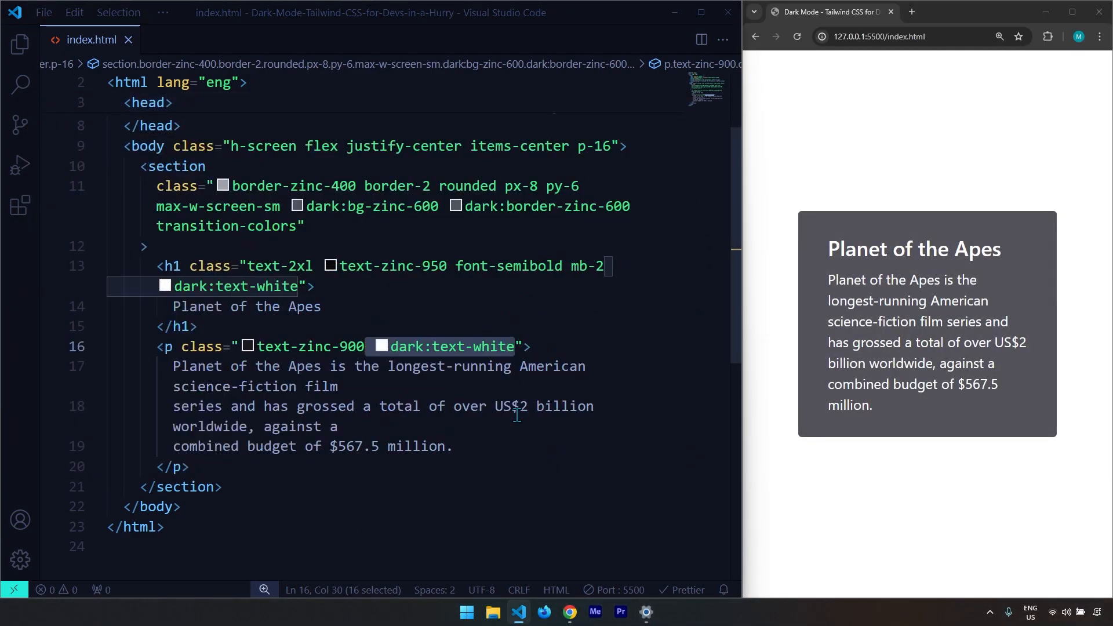
pyautogui.moveTo(517, 424)
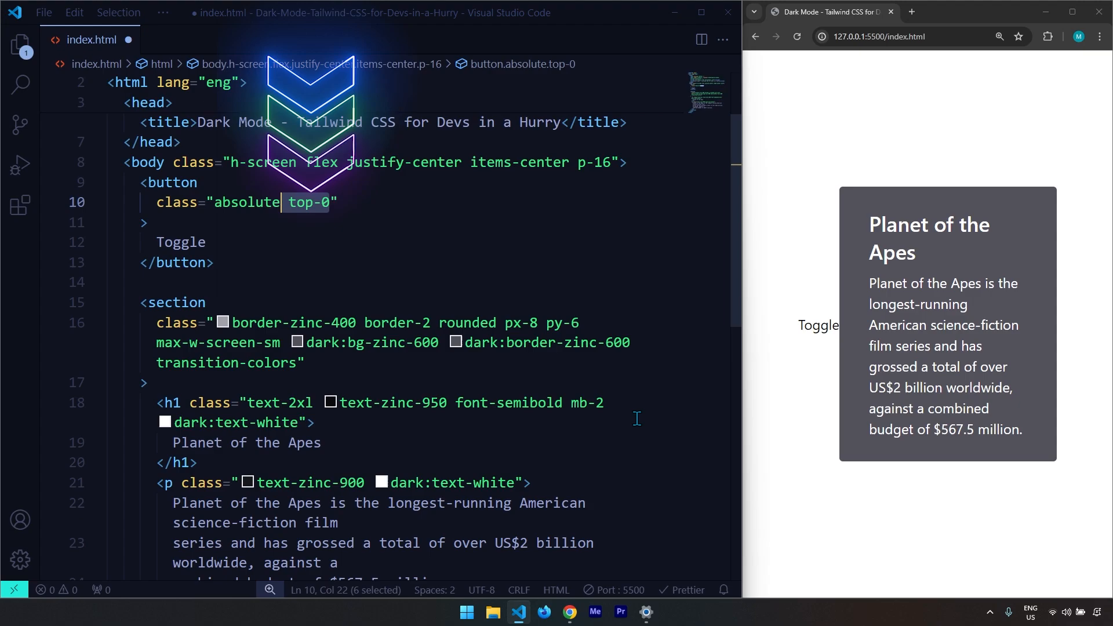
# Style the Toggle button with left-0 bg-zinc-600 text-xl text-white px-4 padding
pyautogui.write('left-0 bg-zinc-600')
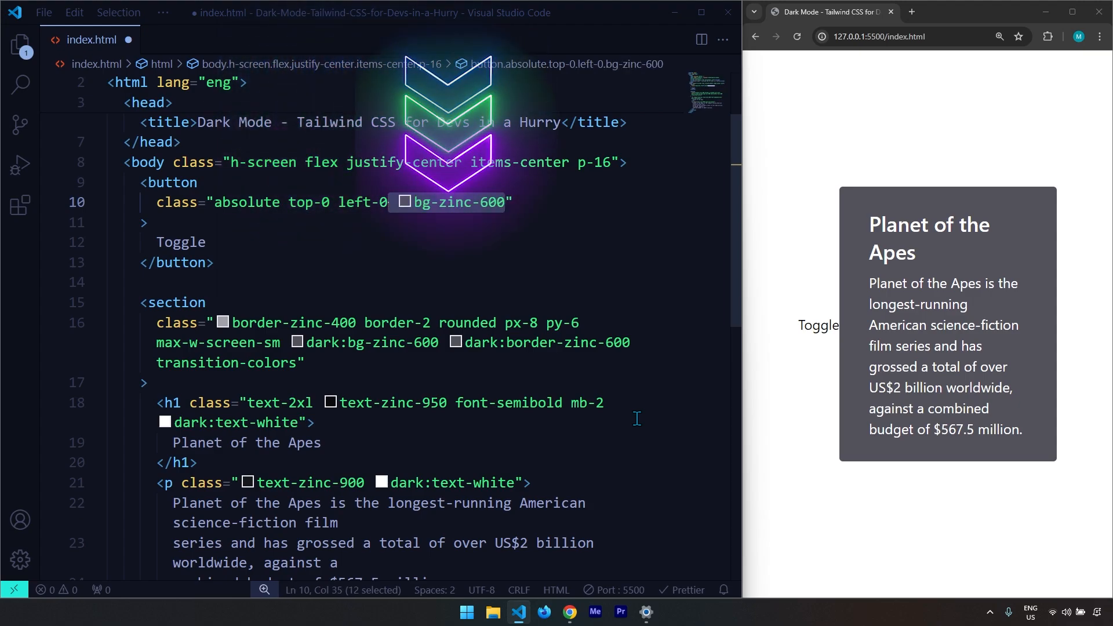
pyautogui.write('text-xl')
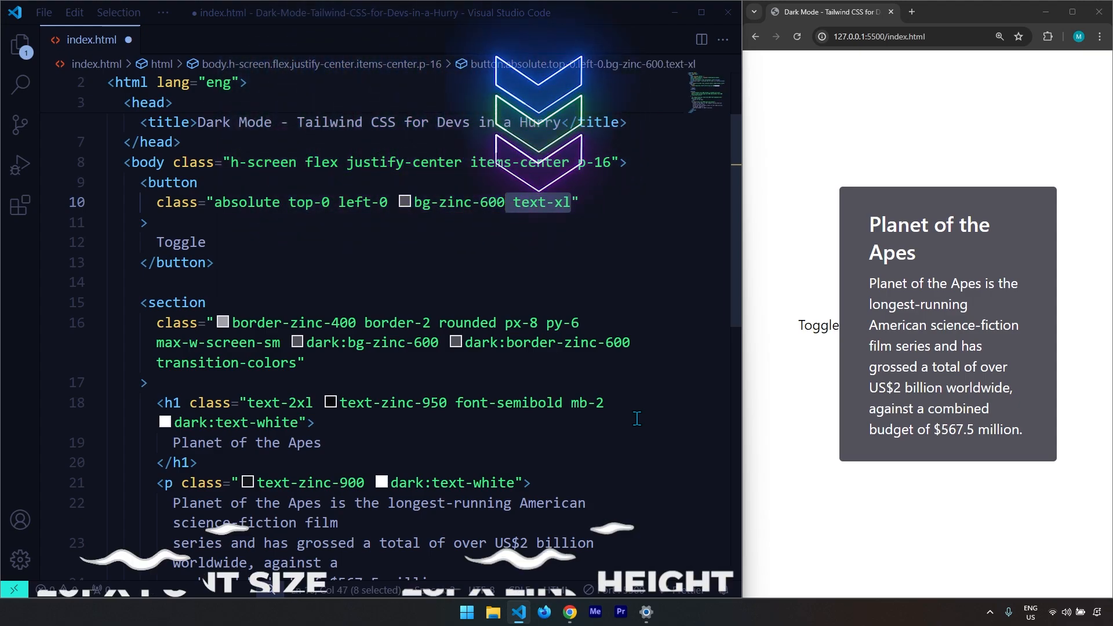
pyautogui.write('text-white')
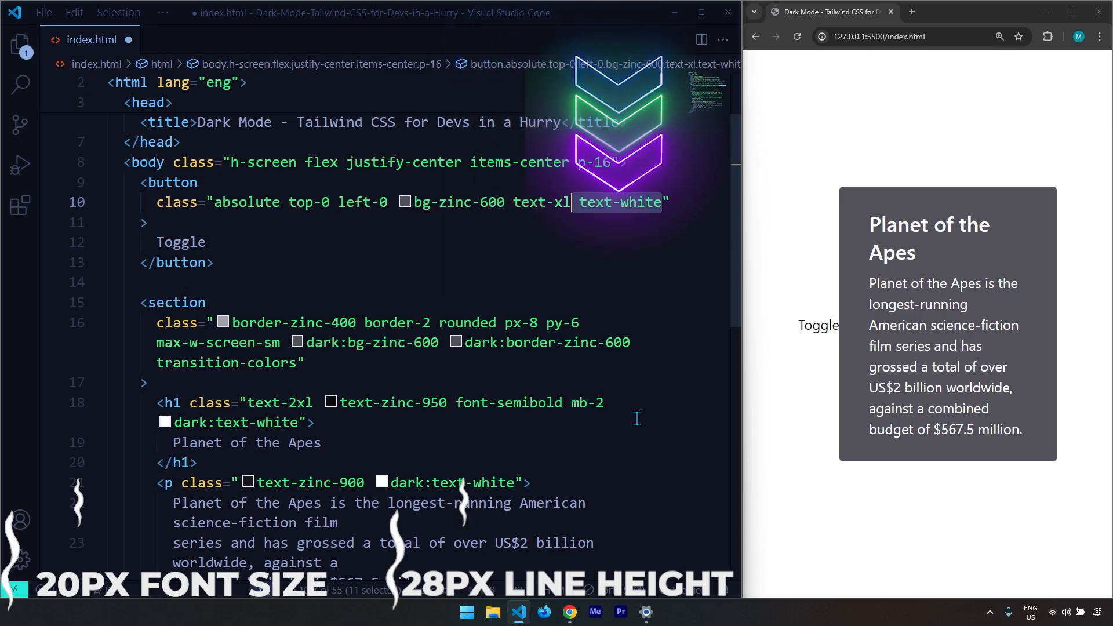
pyautogui.write('px-4 py-2 darkModeToggle')
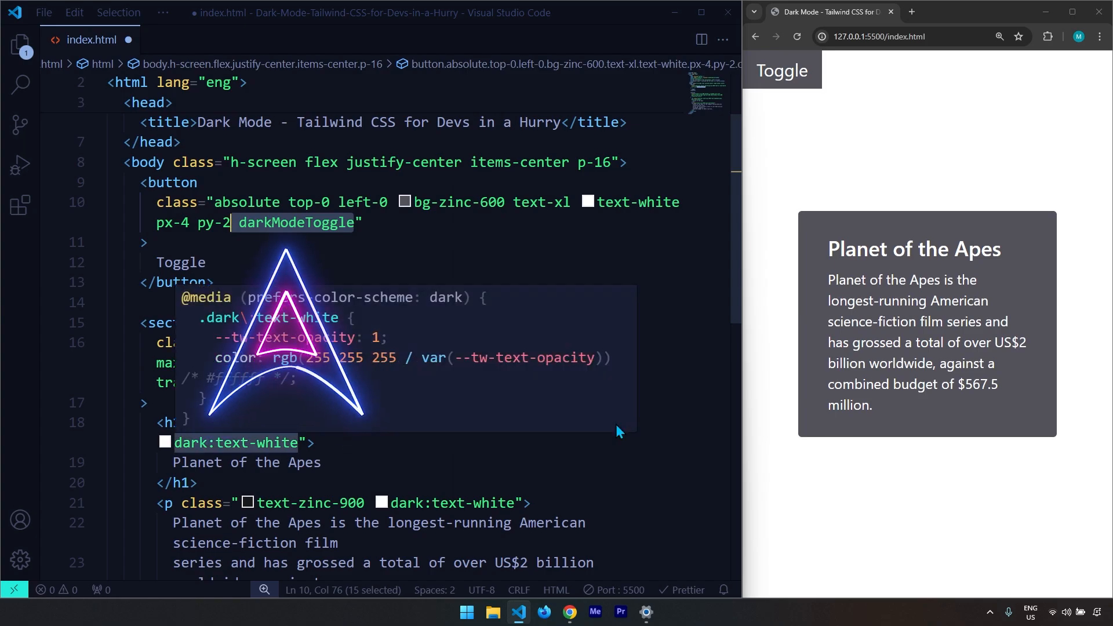
pyautogui.moveTo(692, 464)
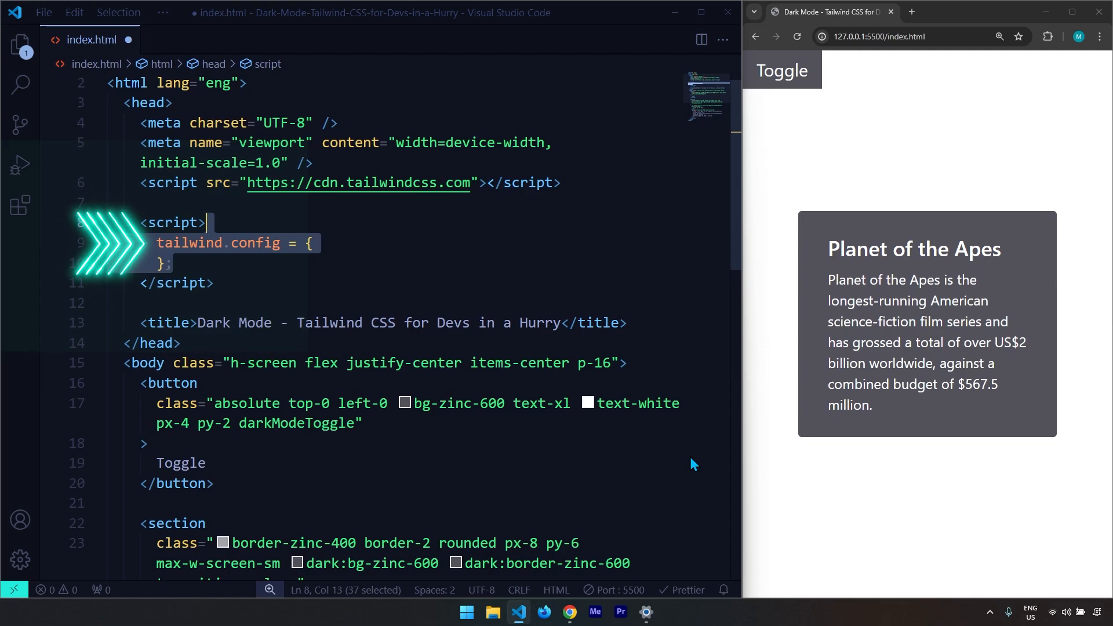
# Set tailwind.config darkMode to "class" in the head script
pyautogui.write('darkMode: "class",')
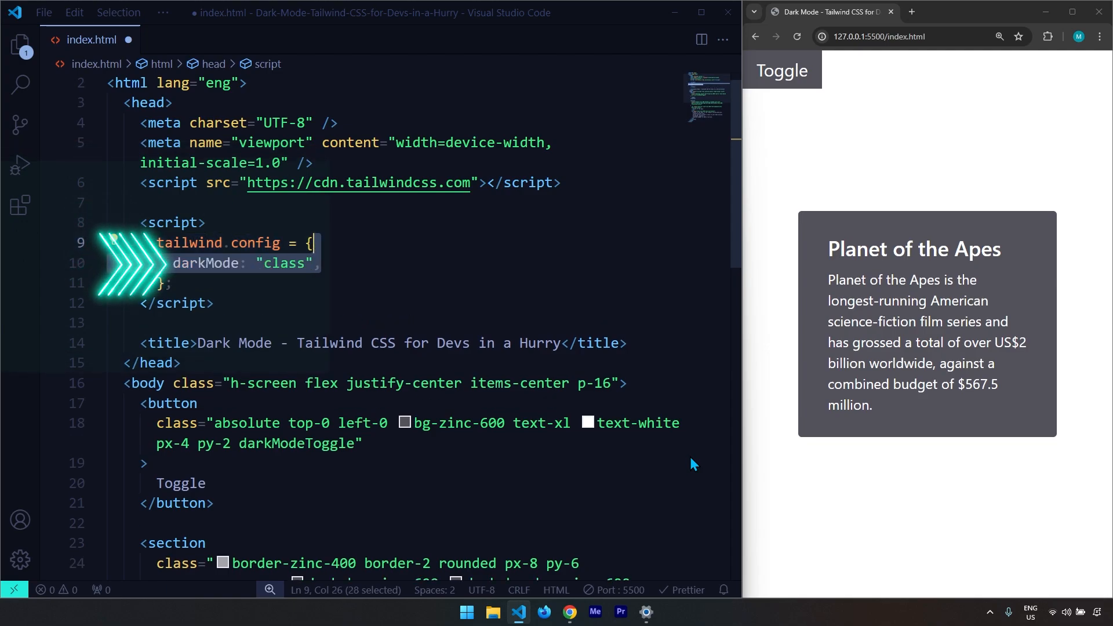
pyautogui.scroll(-3)
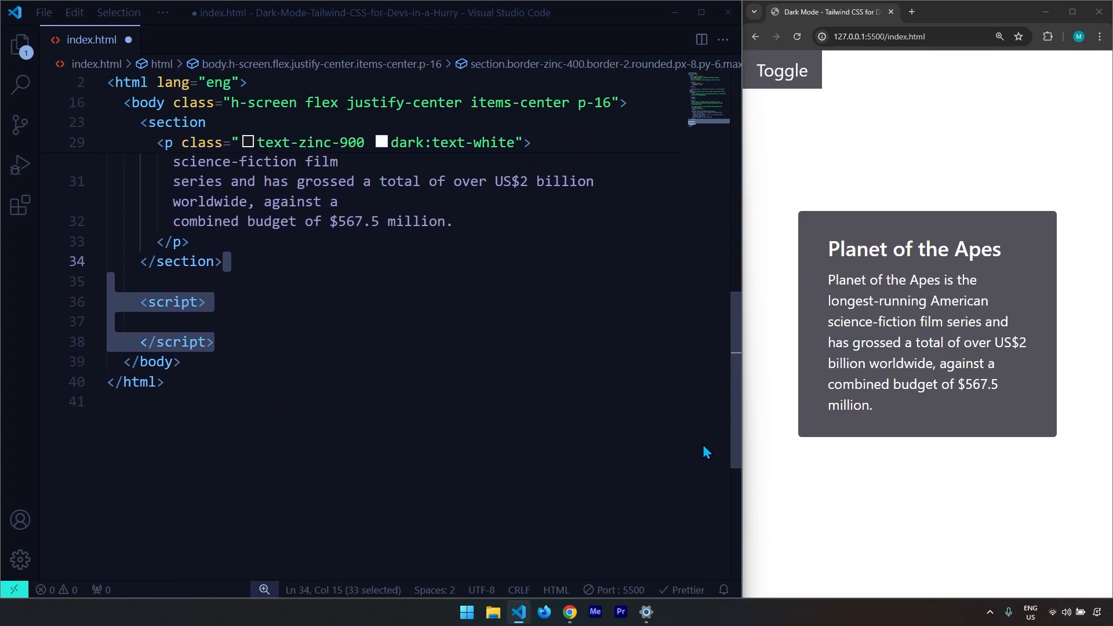
# Select the Toggle button with document.querySelector(".darkModeToggle")
pyautogui.write('document')
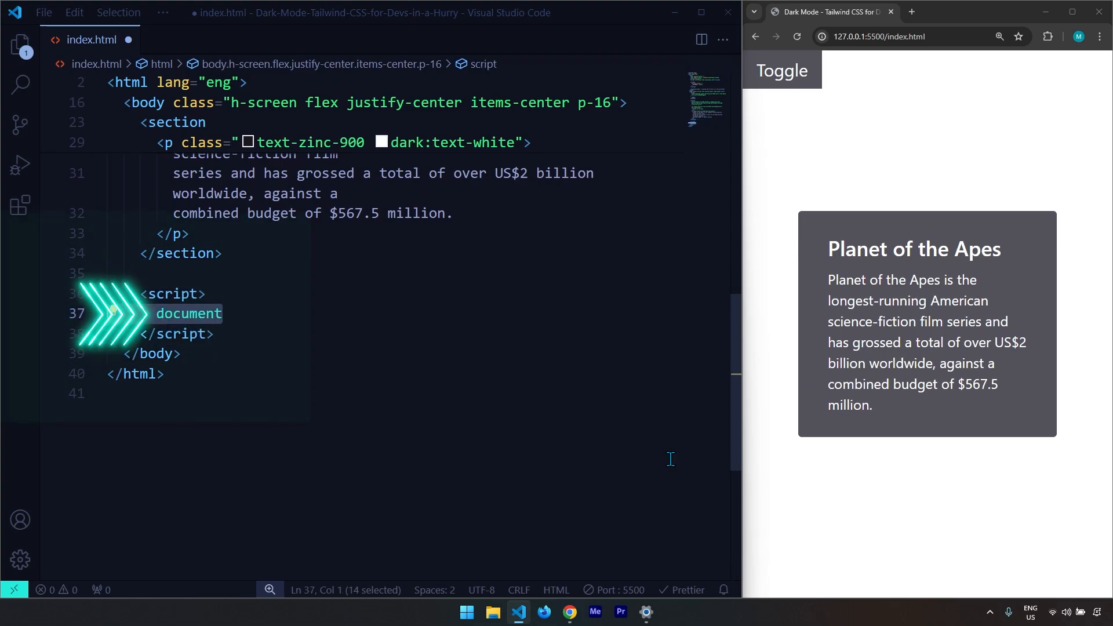
pyautogui.write('.querySelector()')
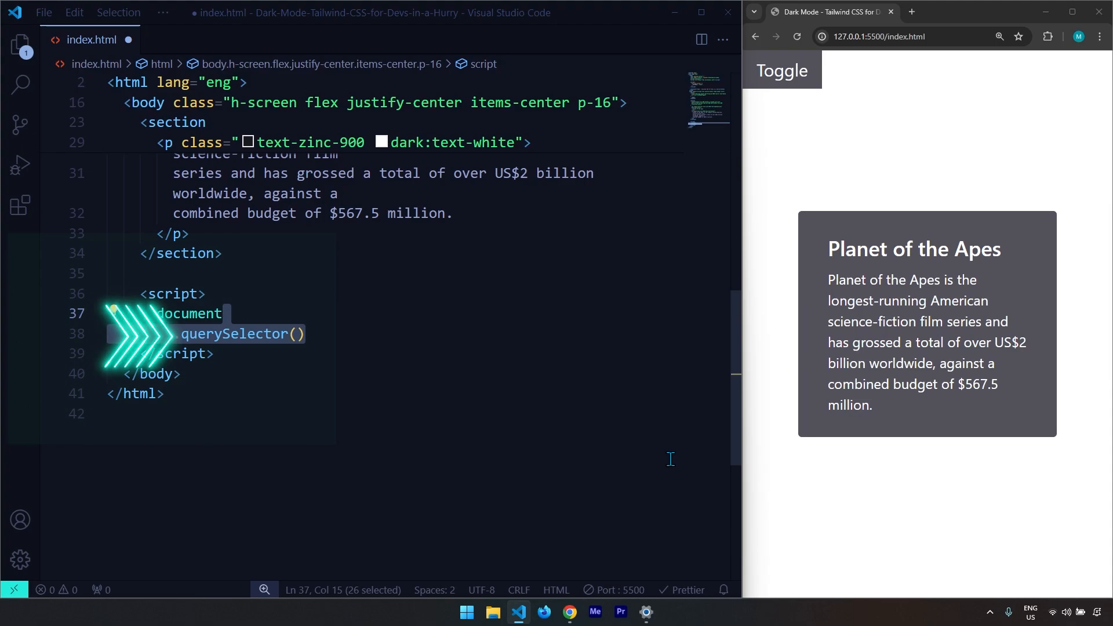
pyautogui.write('".darkModeToggle"')
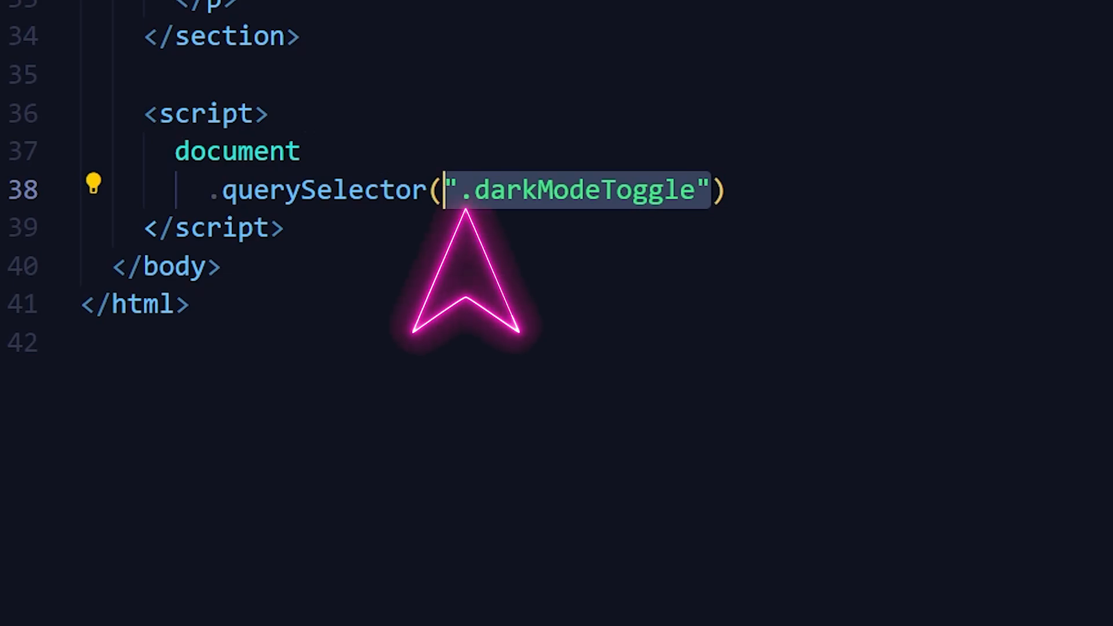
# Add a click listener running document.body.classList.toggle("dark") and save the file
pyautogui.write('.addEventListener();')
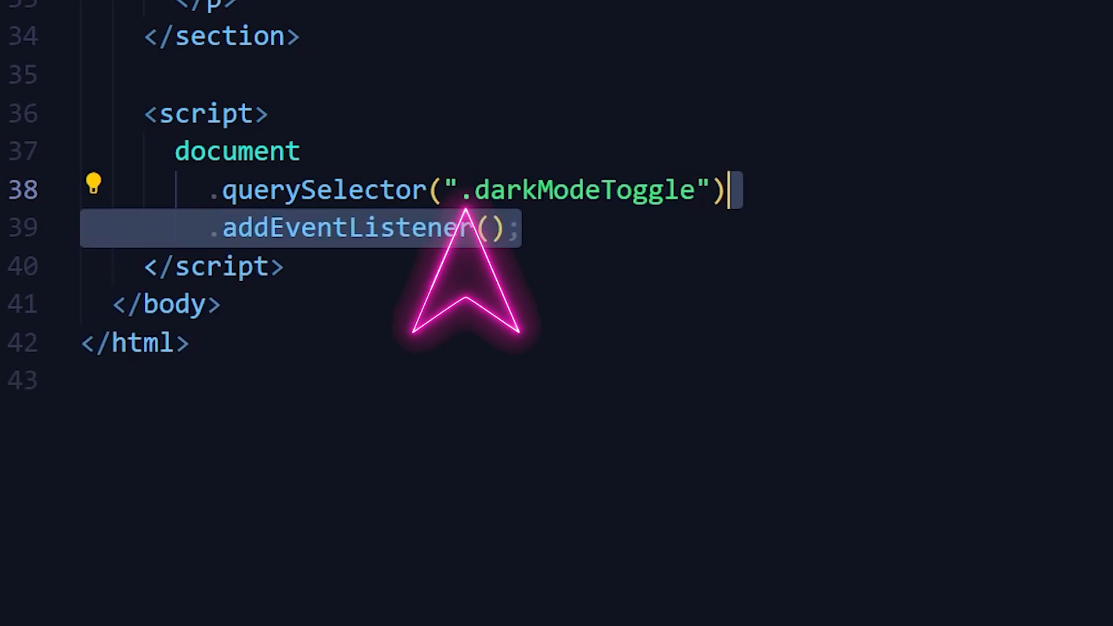
pyautogui.moveTo(348, 320)
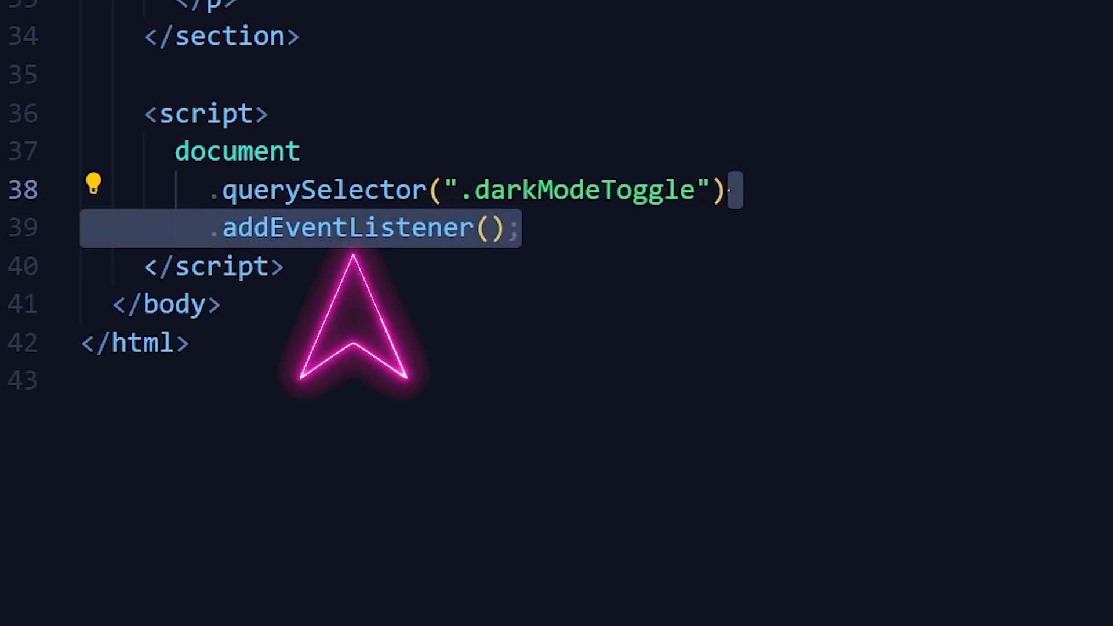
pyautogui.write('"click", (')
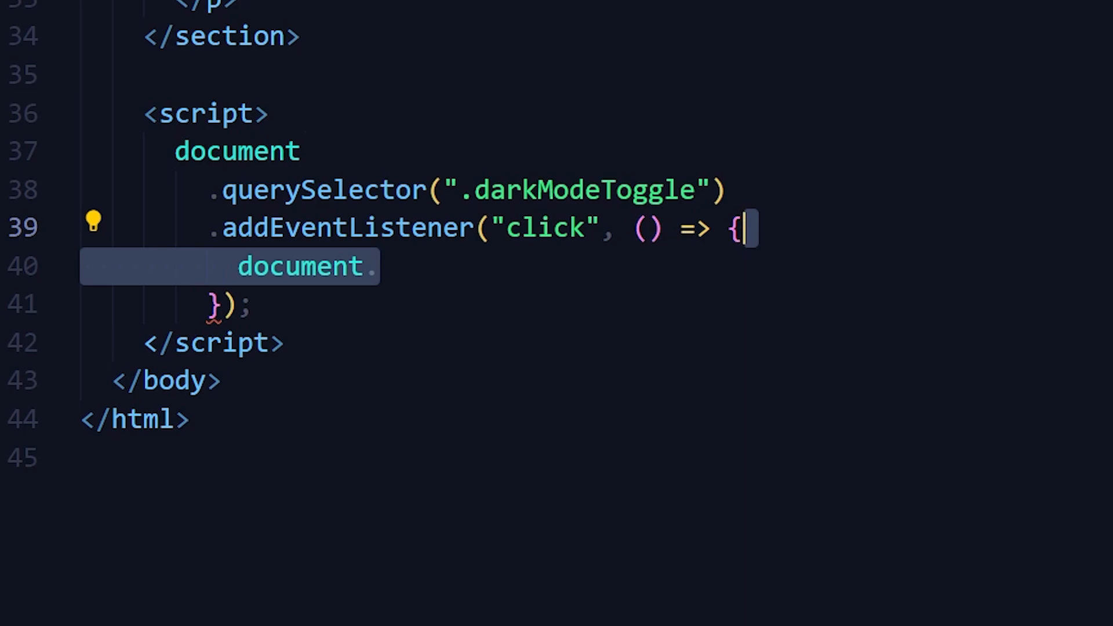
pyautogui.write('.body.')
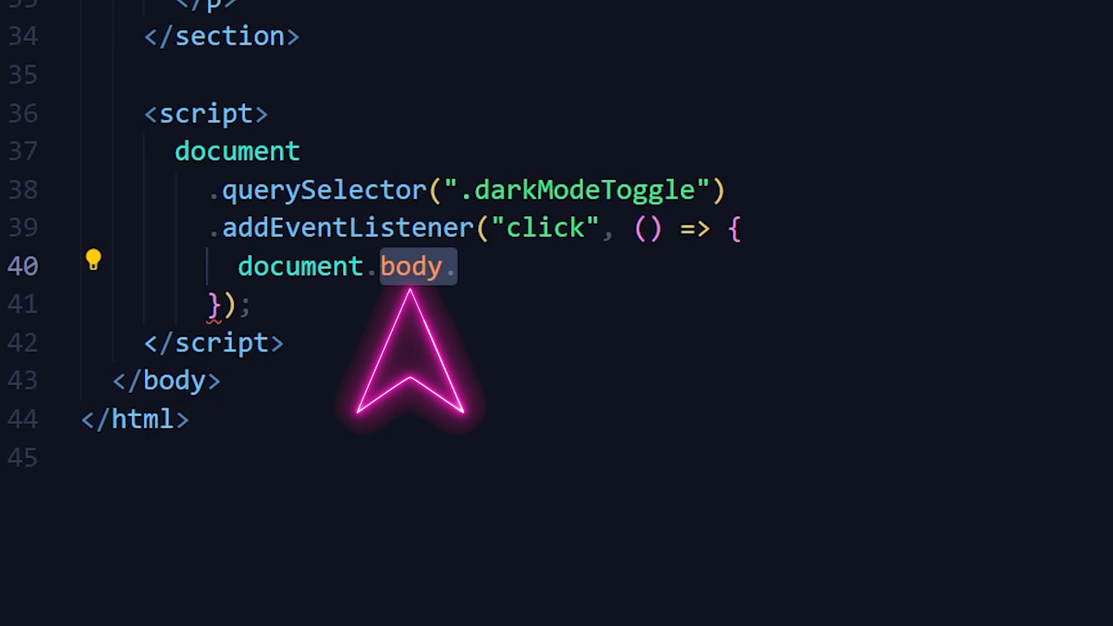
pyautogui.write('classList.')
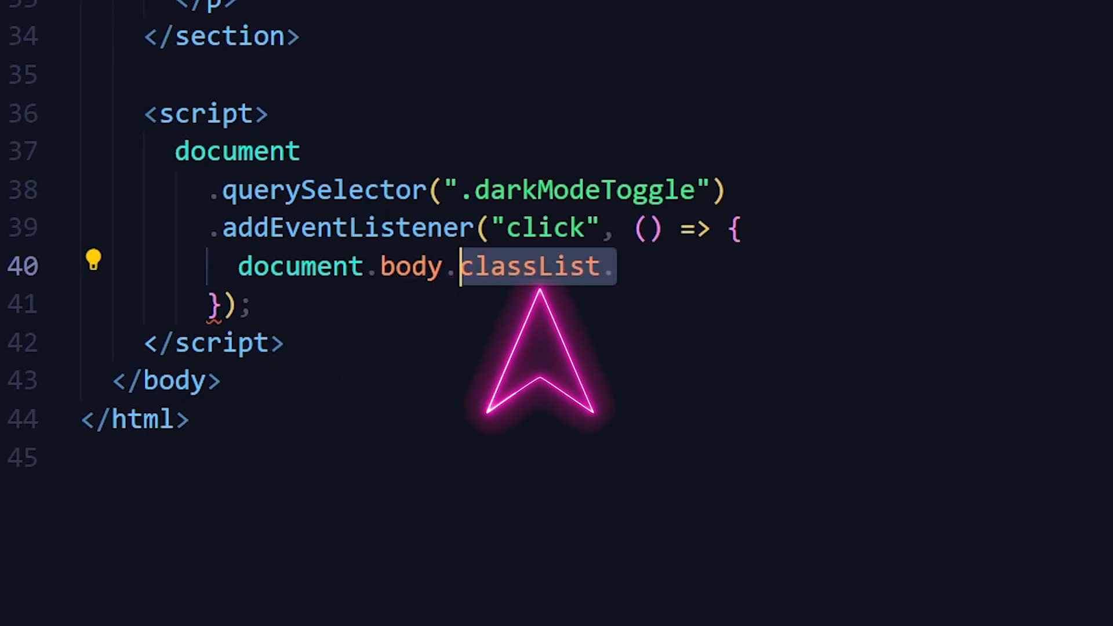
pyautogui.write('toggle("dark");')
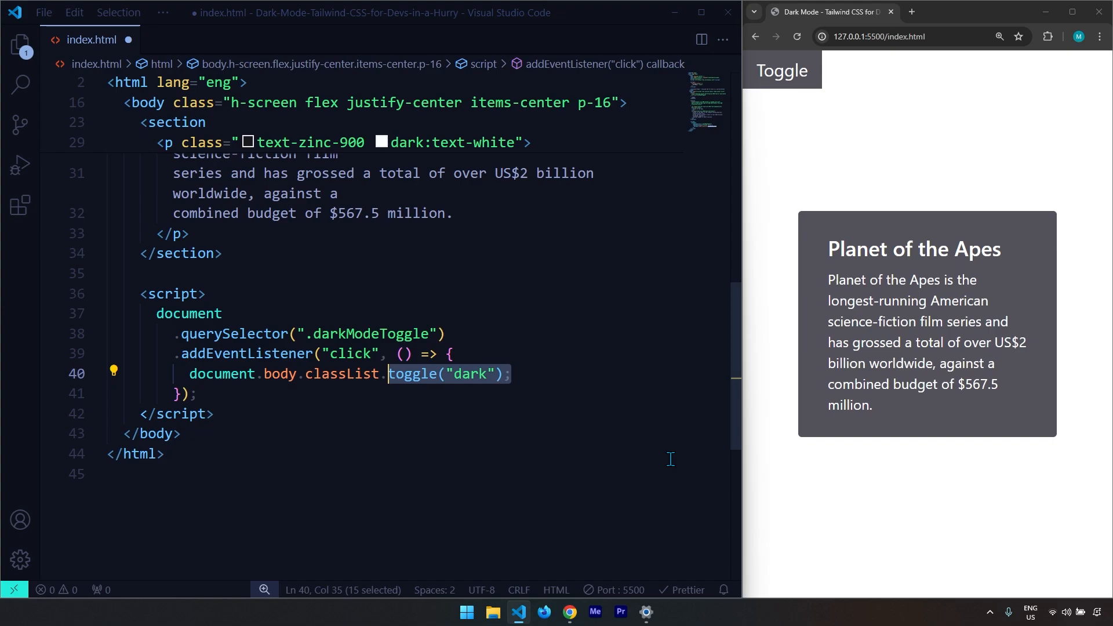
pyautogui.press('ctrl+s')
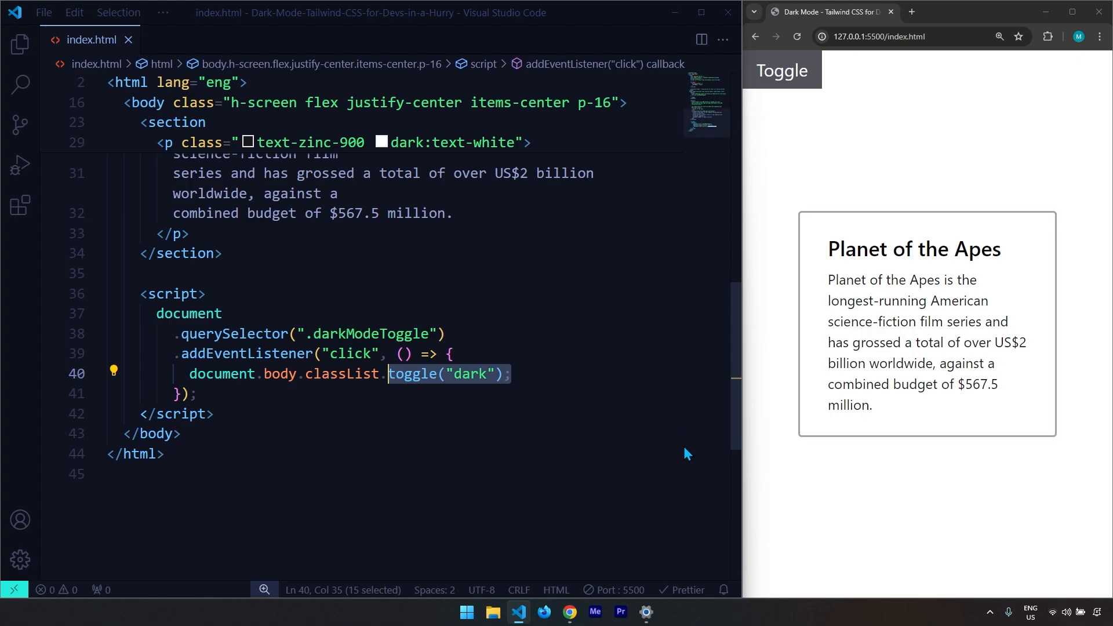
# Use the page's Toggle button to switch the Planet of the Apes card into dark mode
pyautogui.click(780, 71)
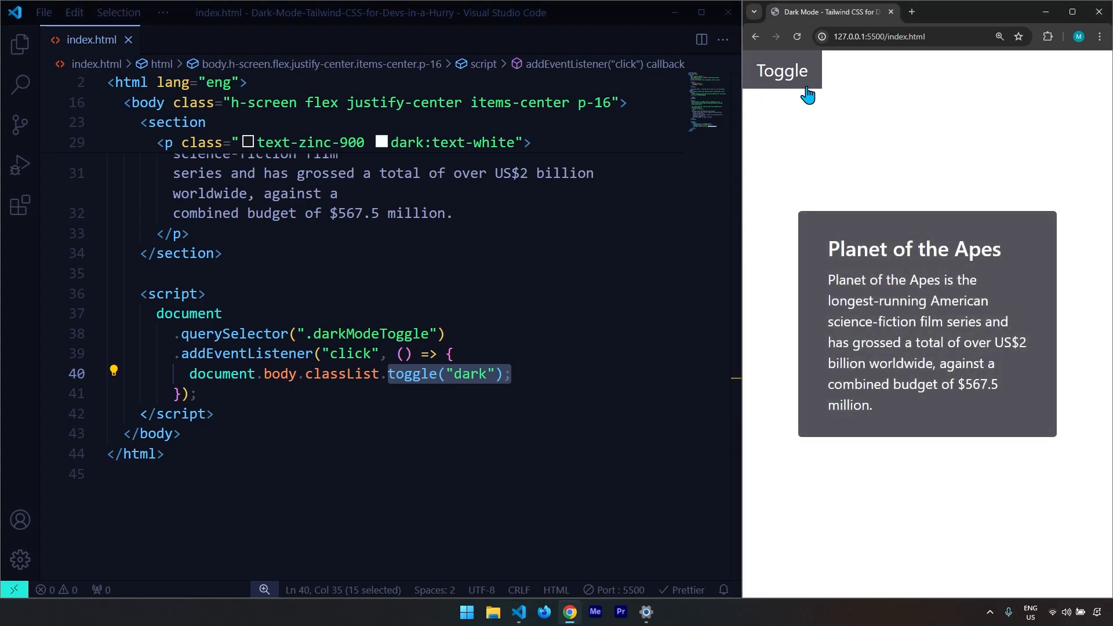